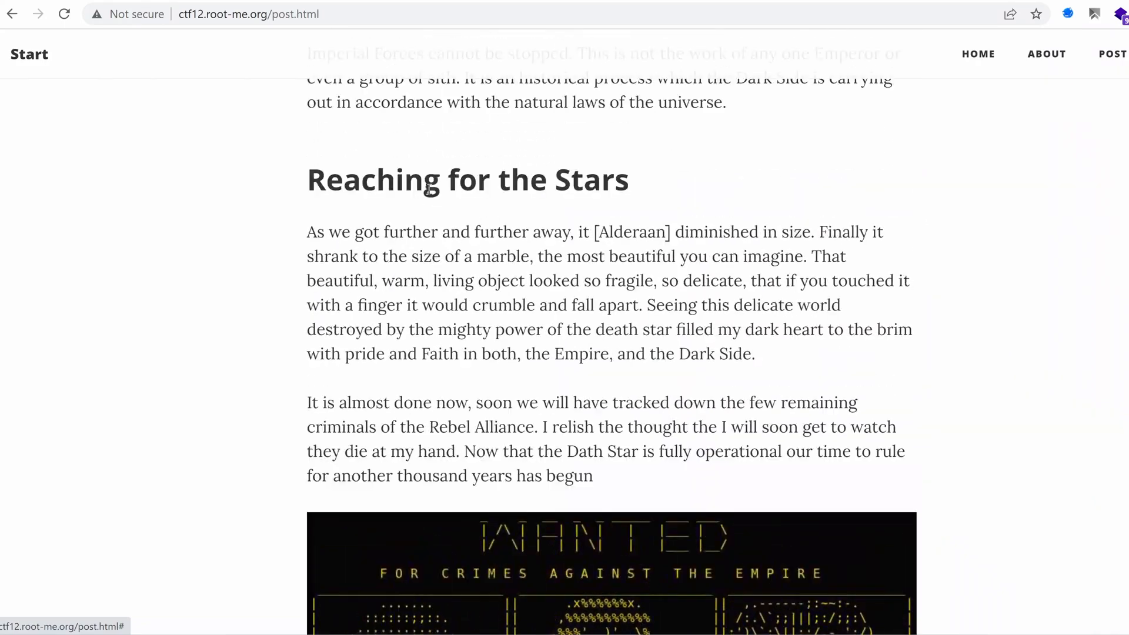
Scroll down the post.html blog post page.
{"action": "scroll", "scroll_direction": "down", "scroll_amount": 3}
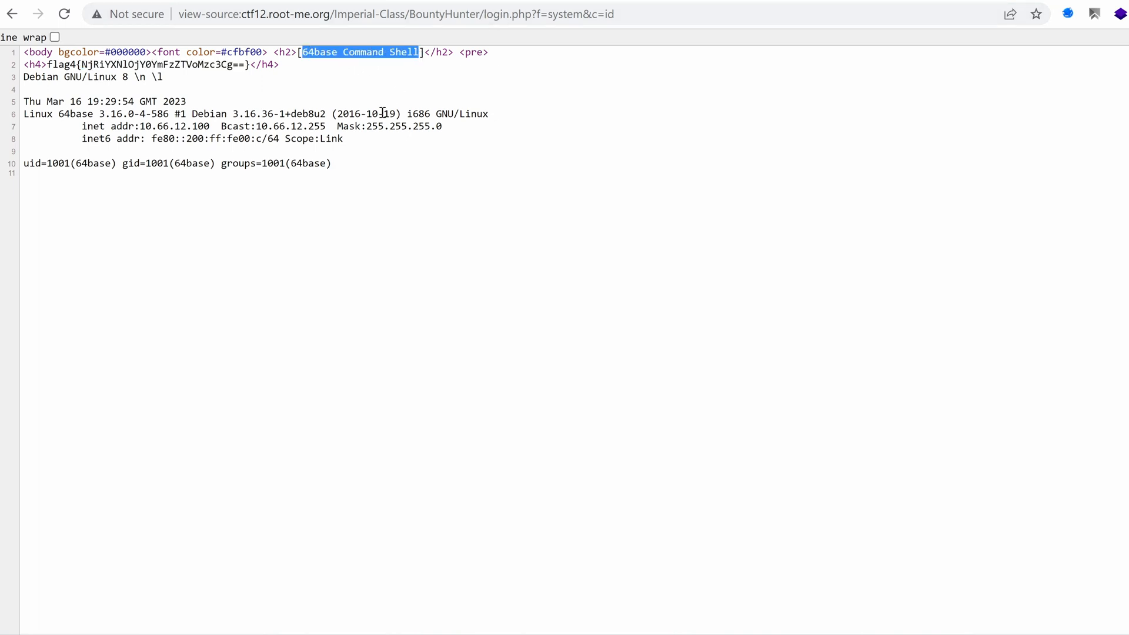
{"action": "mouse_move", "coordinate": [291, 134]}
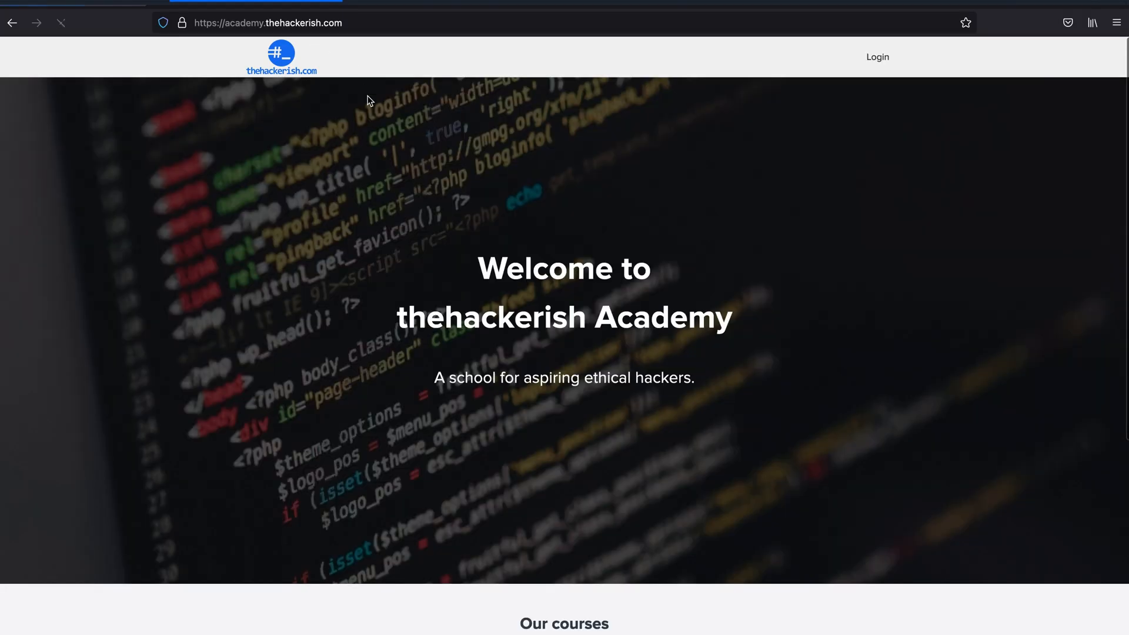
Scroll to Our courses and open View All Products to list both pentester courses.
{"action": "scroll", "scroll_direction": "down", "scroll_amount": 3}
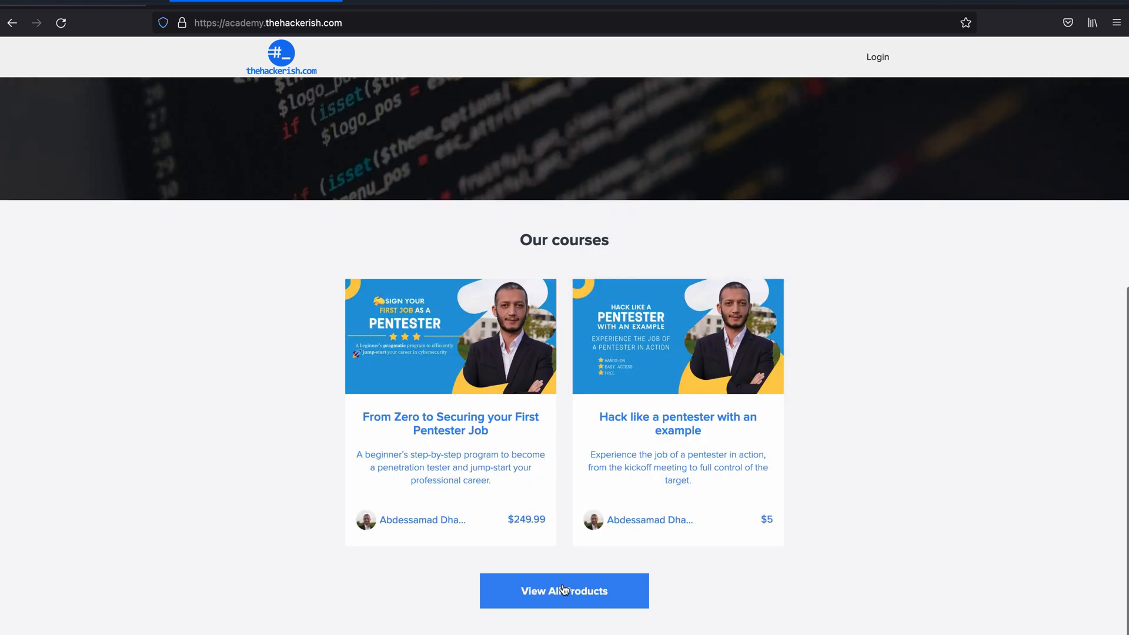
{"action": "left_click", "coordinate": [564, 591]}
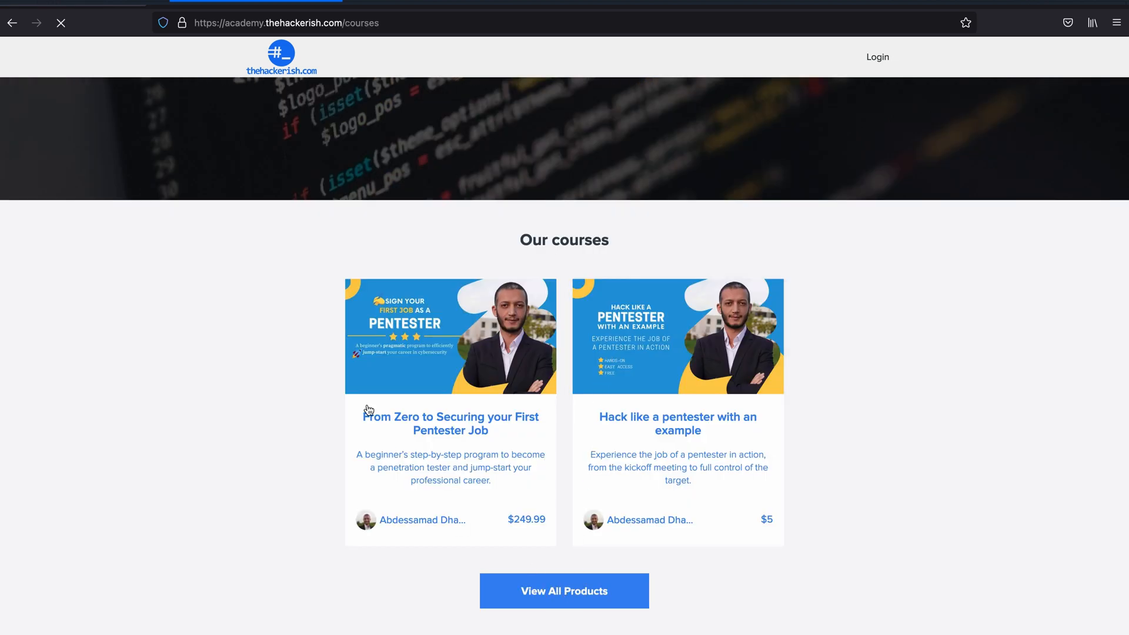
{"action": "left_click", "coordinate": [564, 591]}
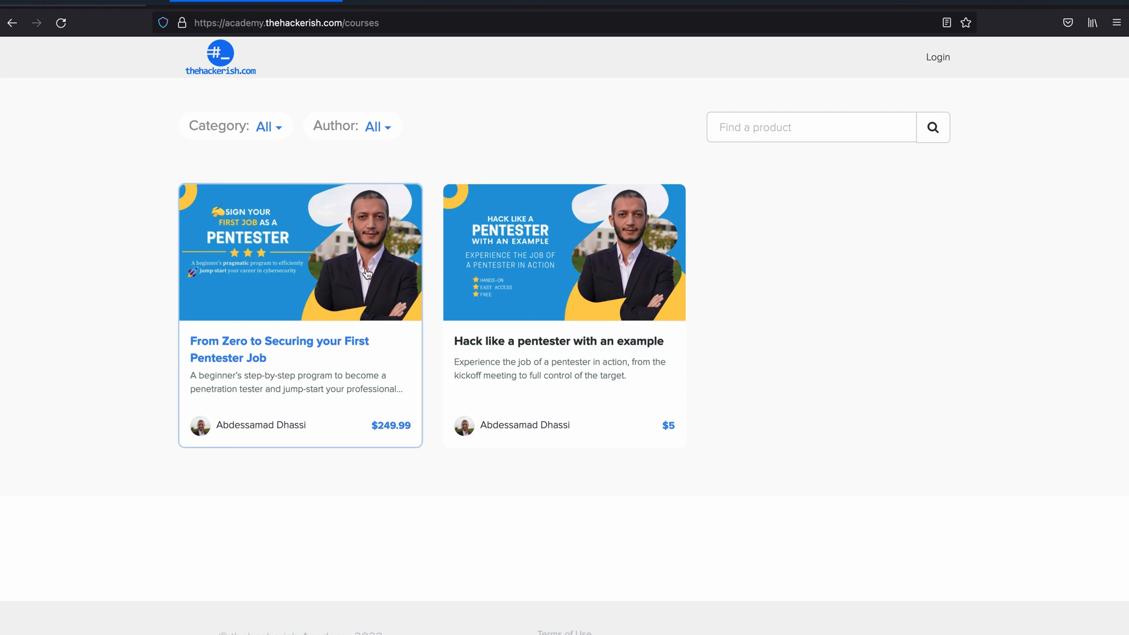
{"action": "mouse_move", "coordinate": [406, 196]}
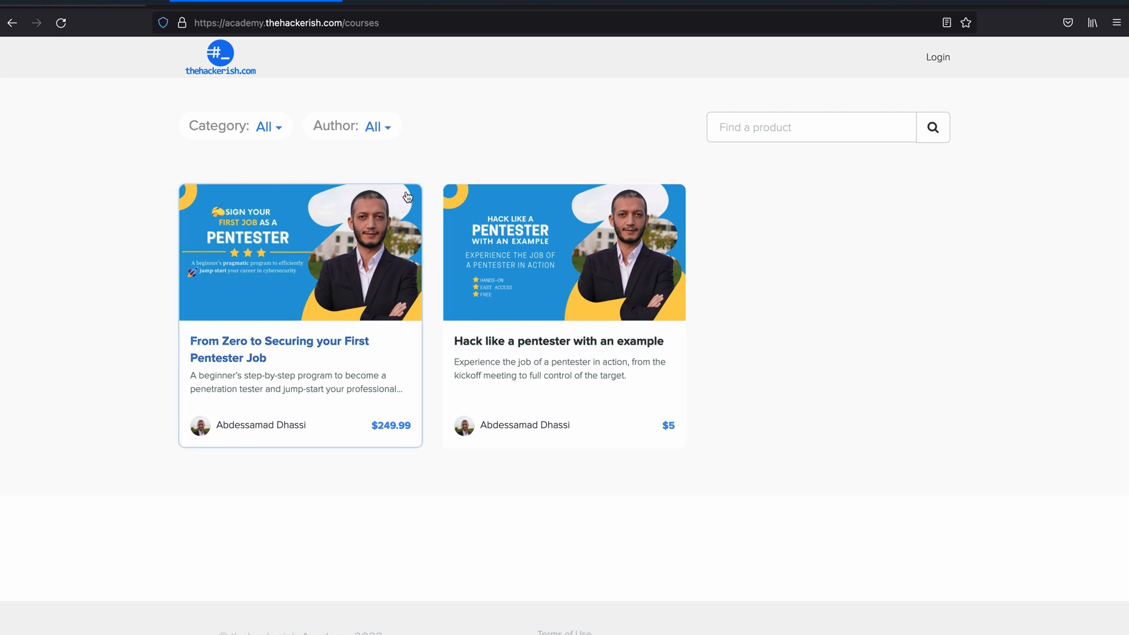
{"action": "mouse_move", "coordinate": [388, 169]}
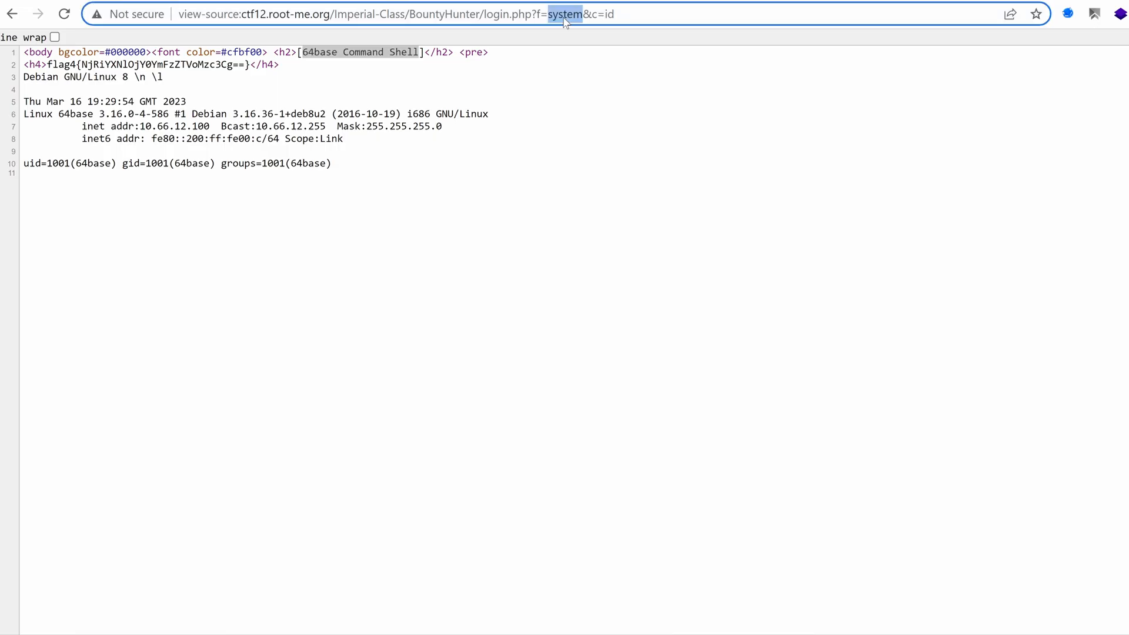
Switch the f parameter to passthru and try pwd and pwd 2>&1 as commands.
{"action": "type", "text": "pass"}
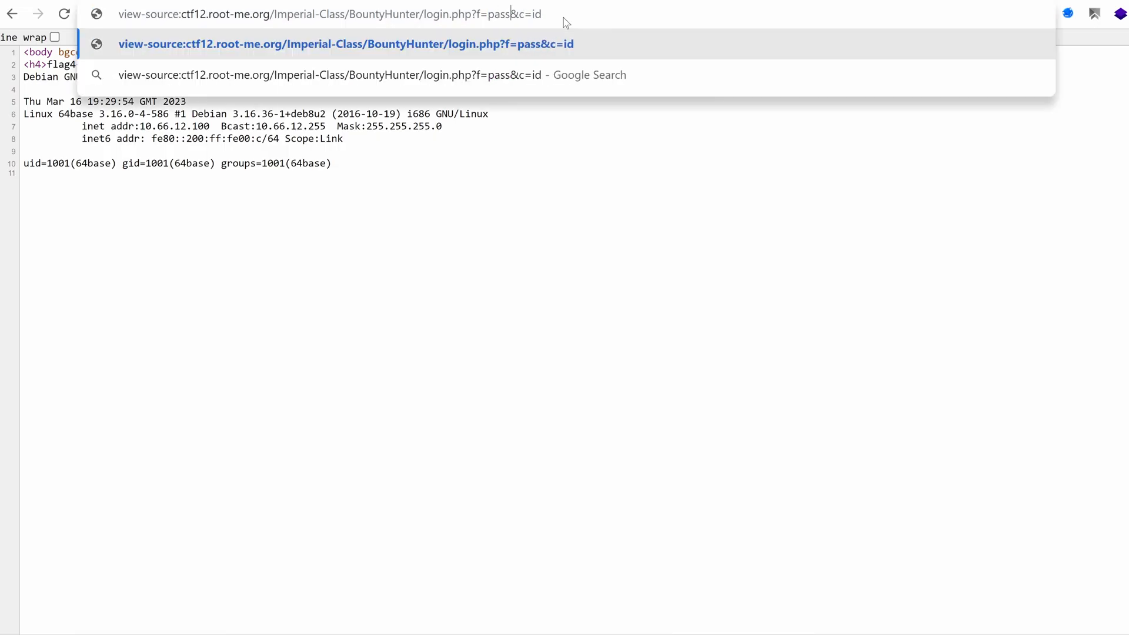
{"action": "type", "text": "thru"}
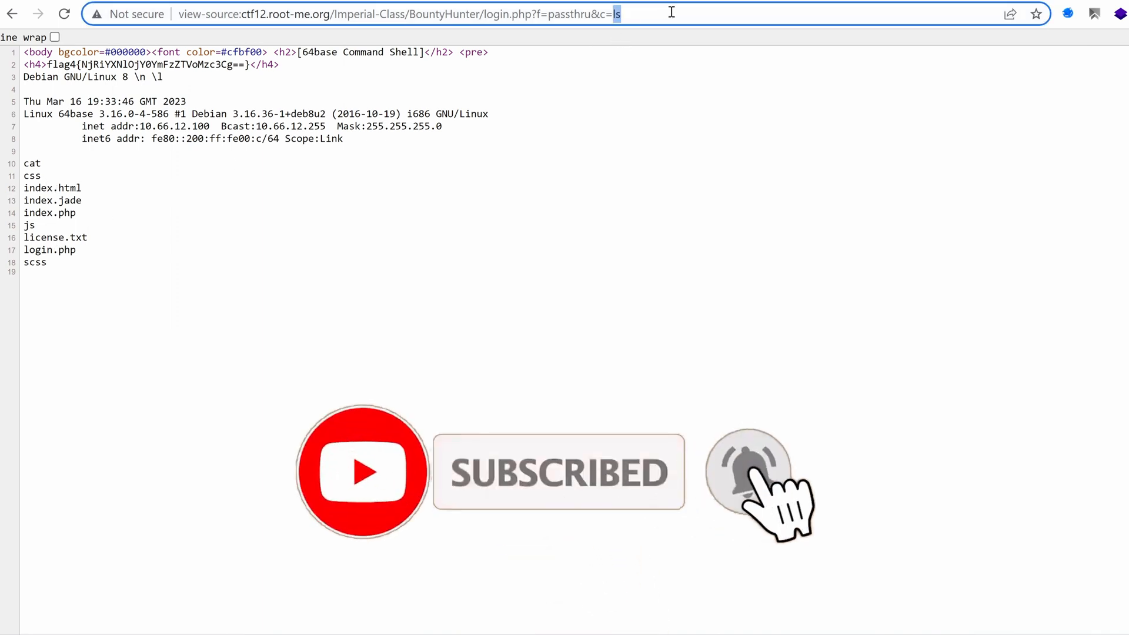
{"action": "type", "text": "pwd"}
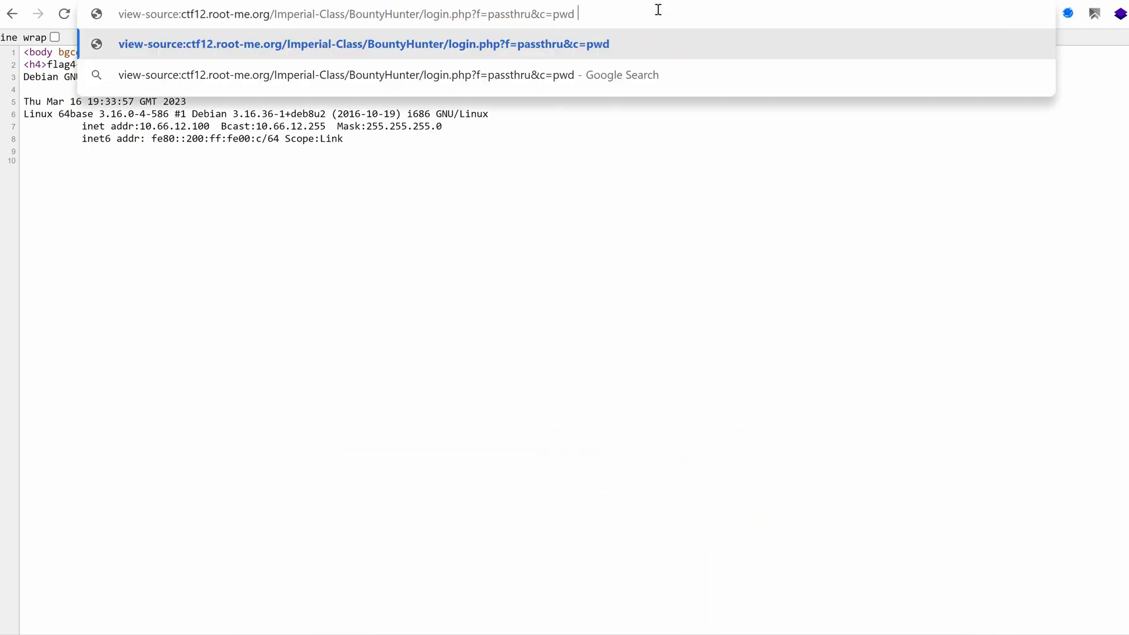
{"action": "type", "text": "2>%261"}
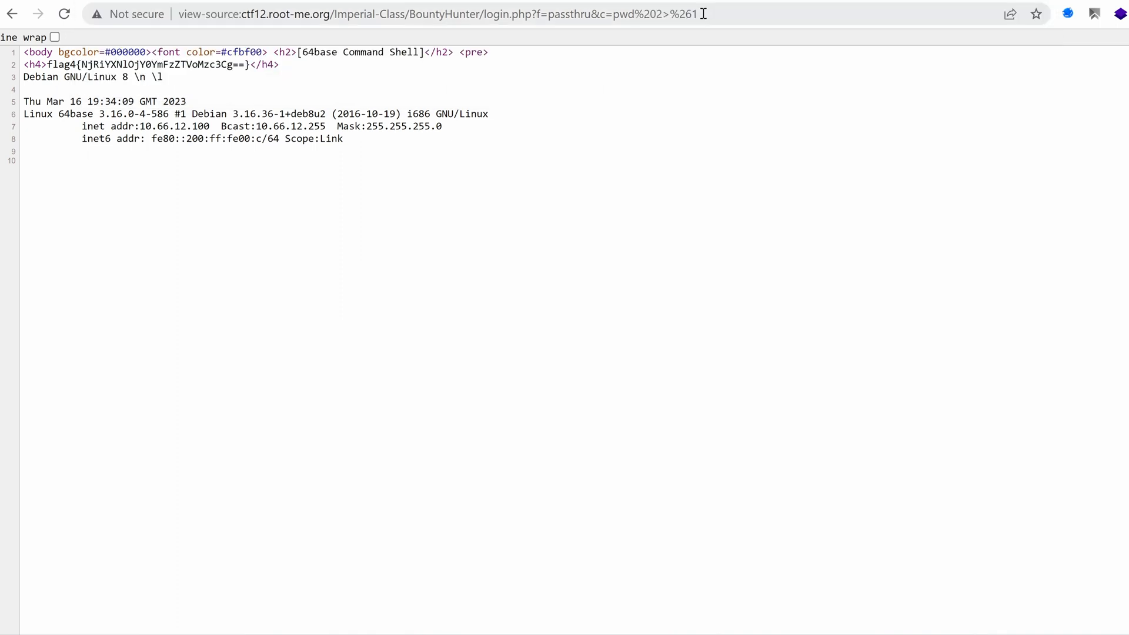
Replace the command with cat login.php to read the login page source.
{"action": "double_click", "coordinate": [680, 13]}
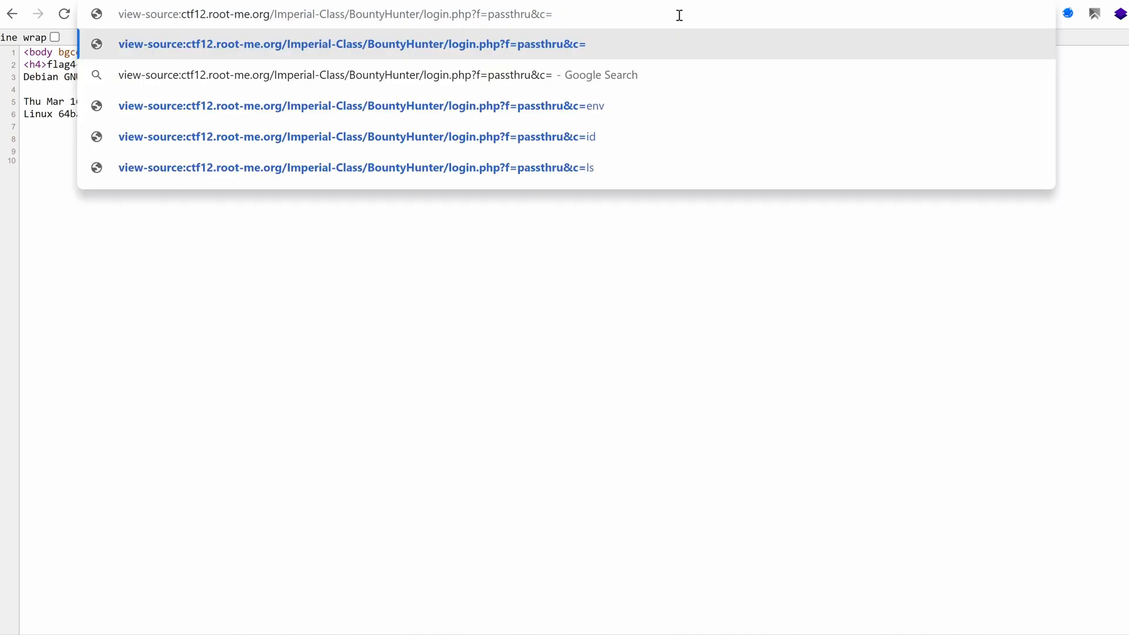
{"action": "type", "text": "cat l"}
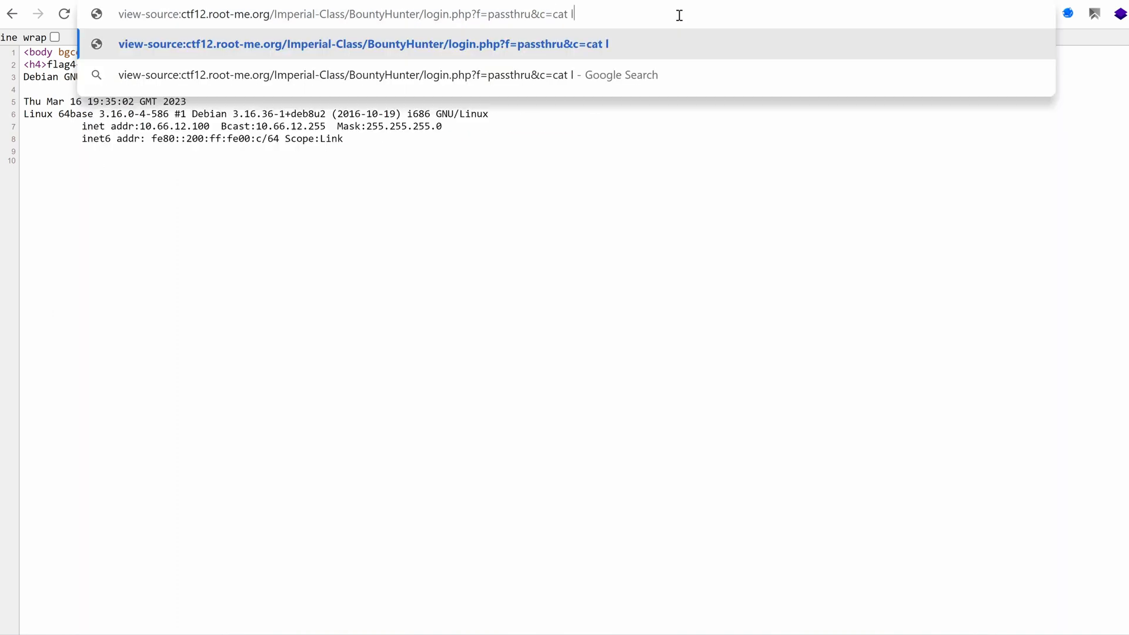
{"action": "type", "text": "ogin.php"}
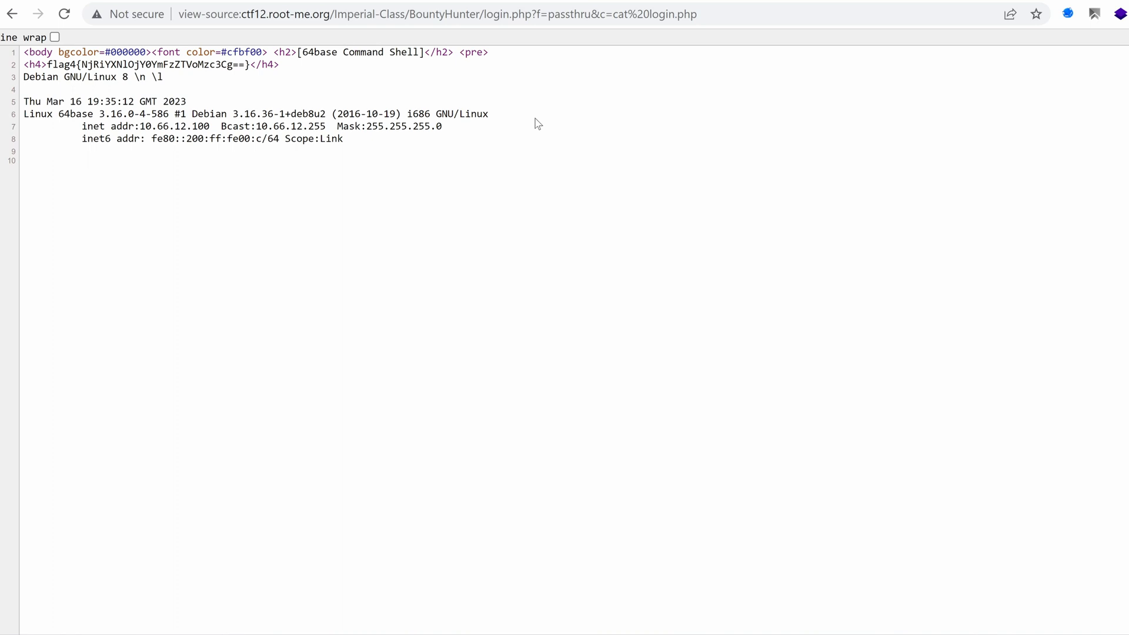
{"action": "double_click", "coordinate": [618, 14]}
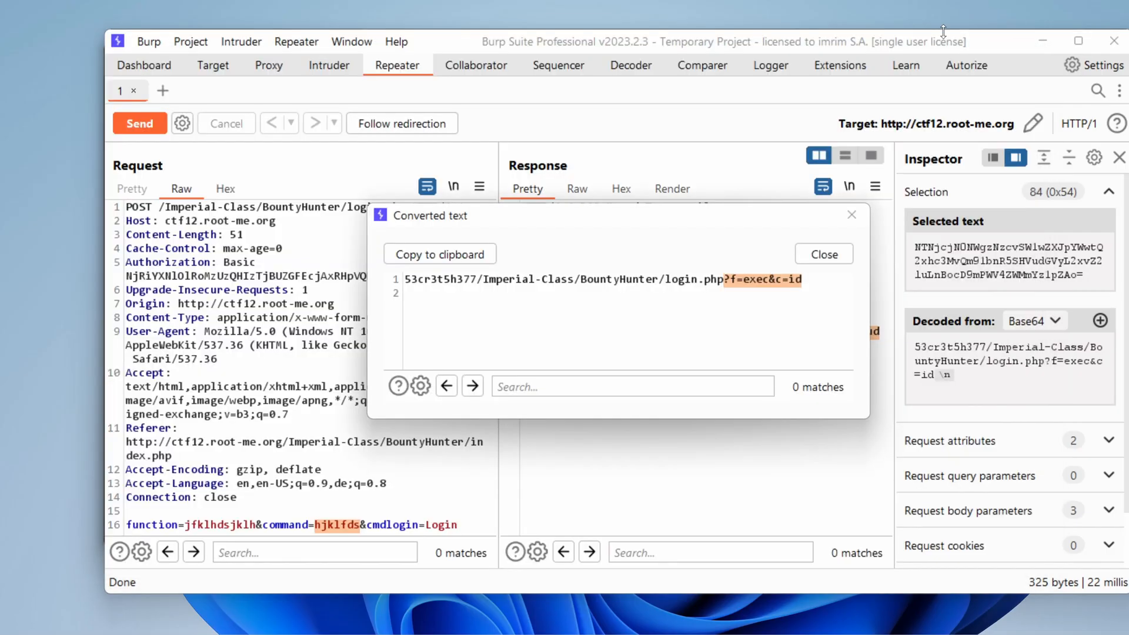
Close the Converted text dialog and select passthru request #53 in HTTP history.
{"action": "left_click", "coordinate": [268, 65]}
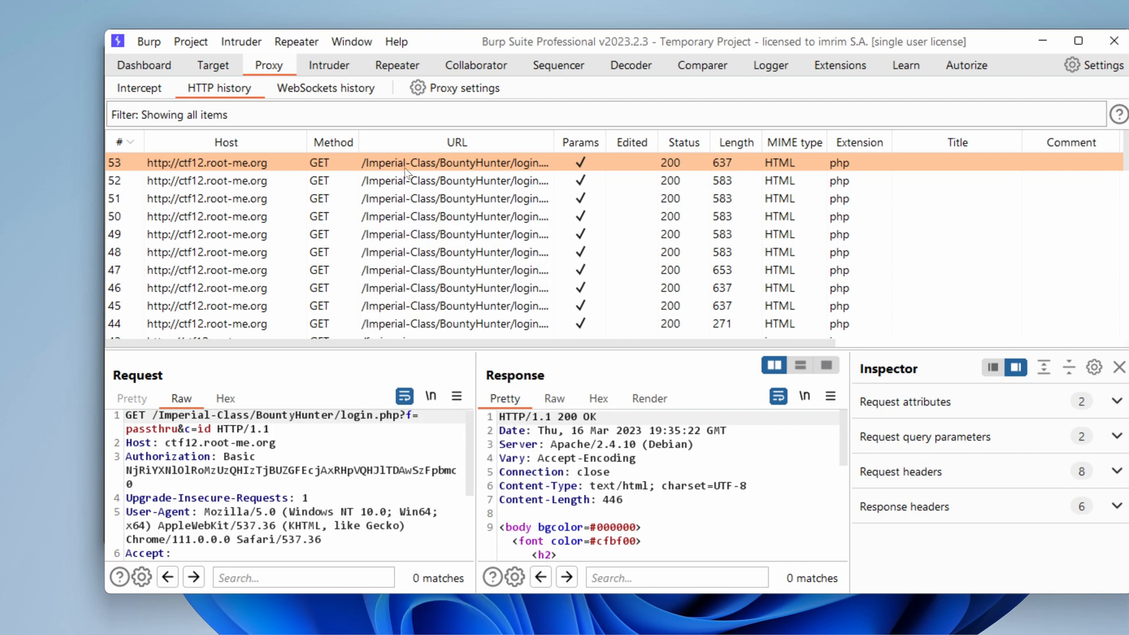
{"action": "left_click", "coordinate": [397, 65]}
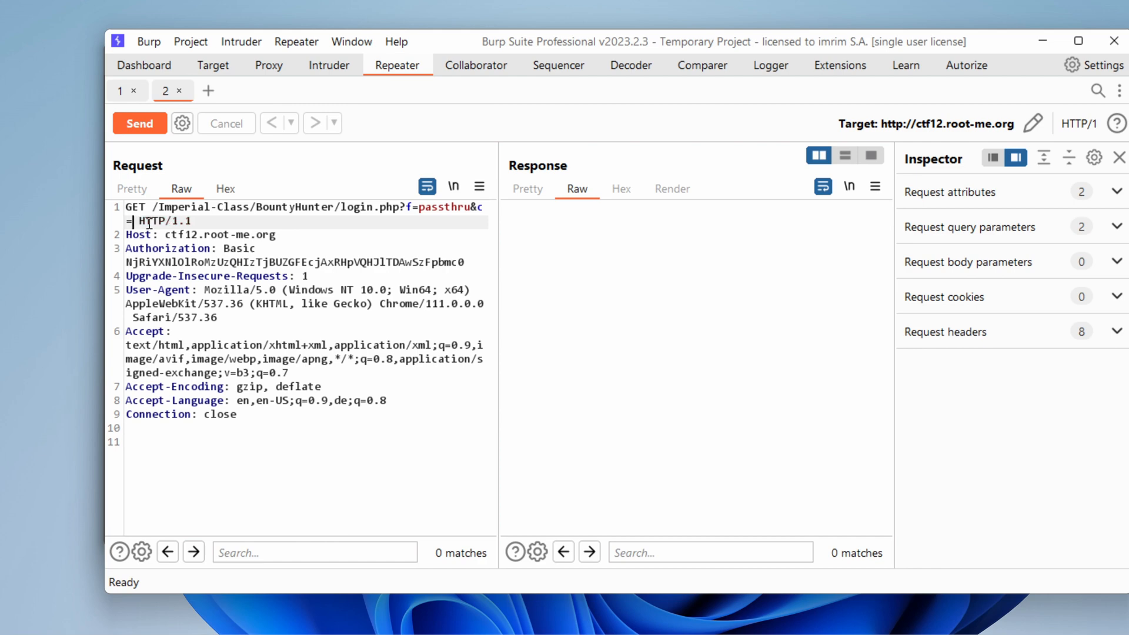
Set the c parameter to pwd in Repeater tab 2 and send it.
{"action": "type", "text": "cat"}
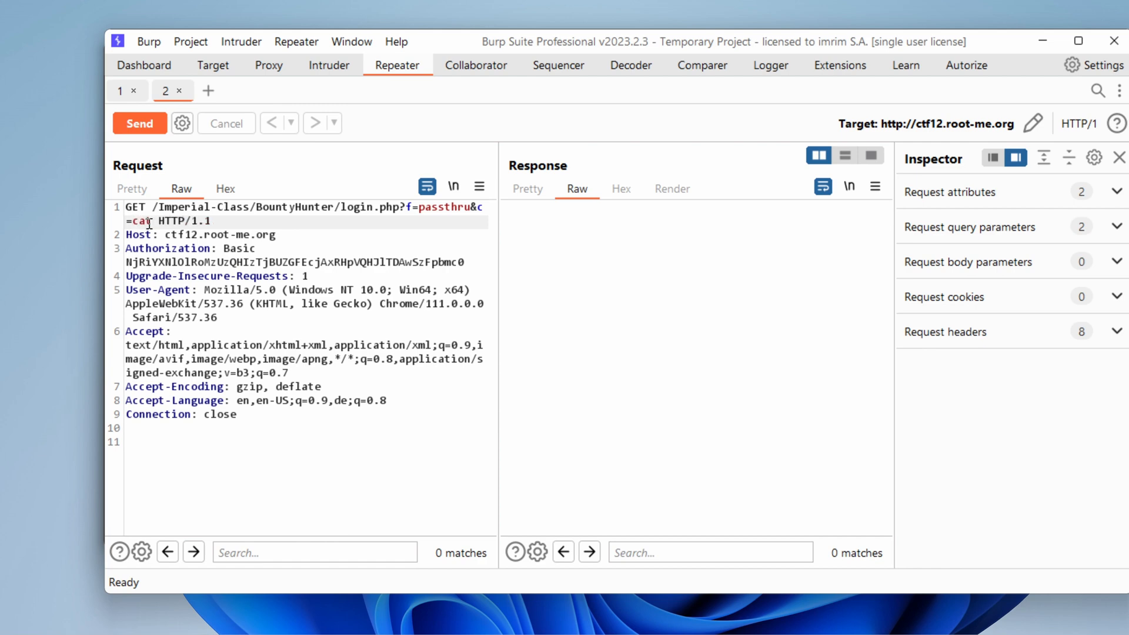
{"action": "type", "text": "pwd"}
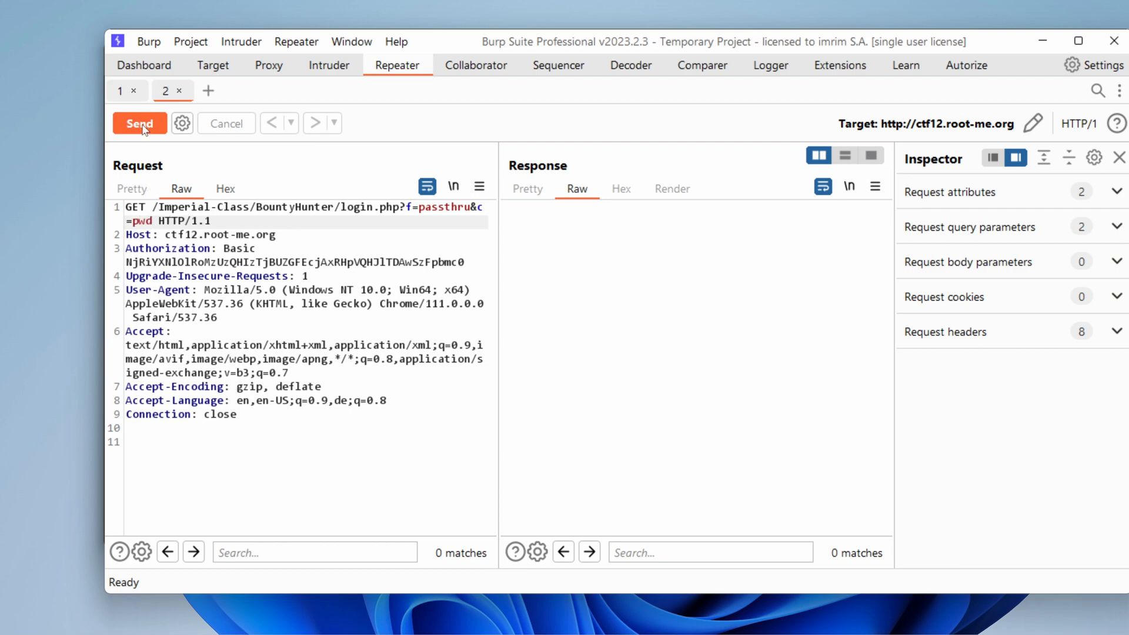
{"action": "left_click", "coordinate": [139, 123]}
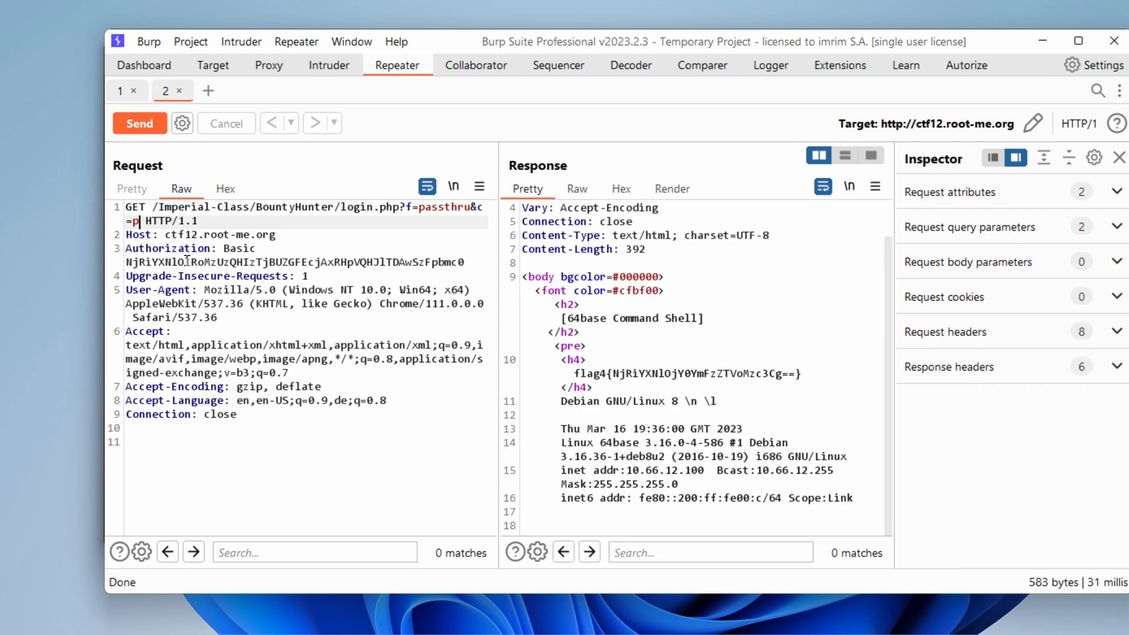
URL-encode the pwd command with Ctrl+U and resend the request.
{"action": "type", "text": "wd"}
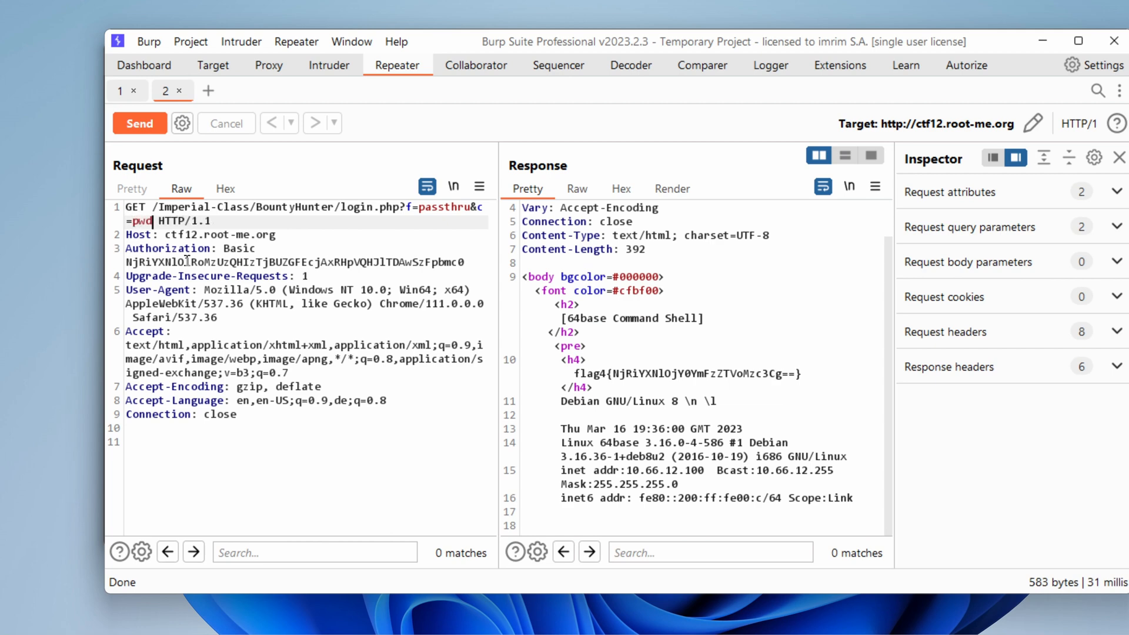
{"action": "double_click", "coordinate": [141, 221]}
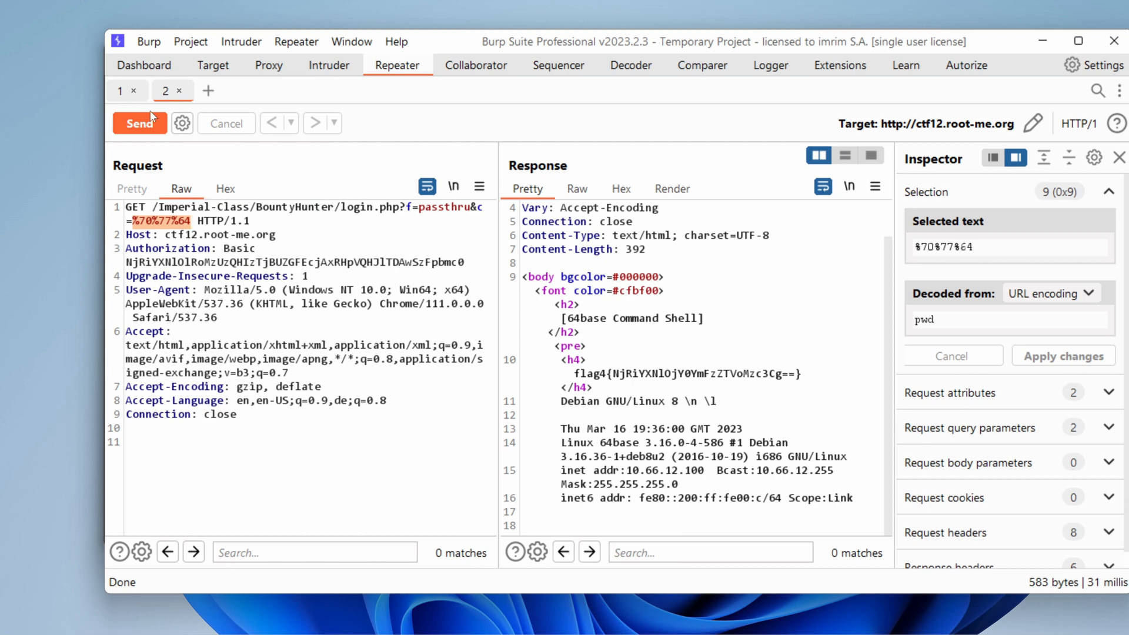
{"action": "left_click", "coordinate": [139, 123]}
{"action": "type", "text": "w"}
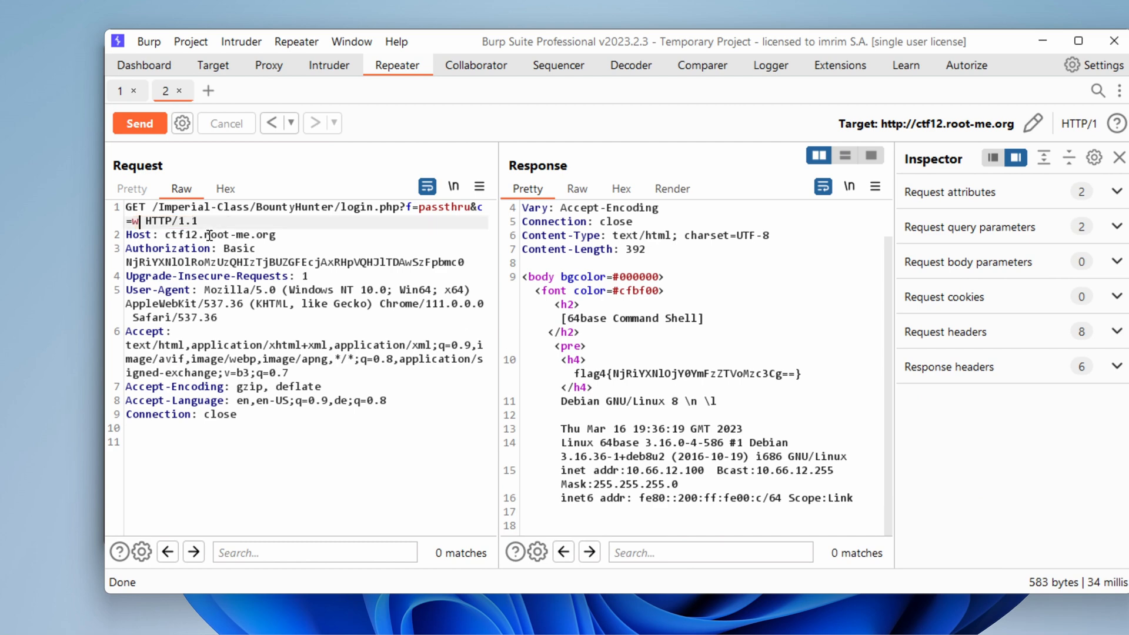
{"action": "key", "text": "Backspace"}
{"action": "type", "text": "nc+-h"}
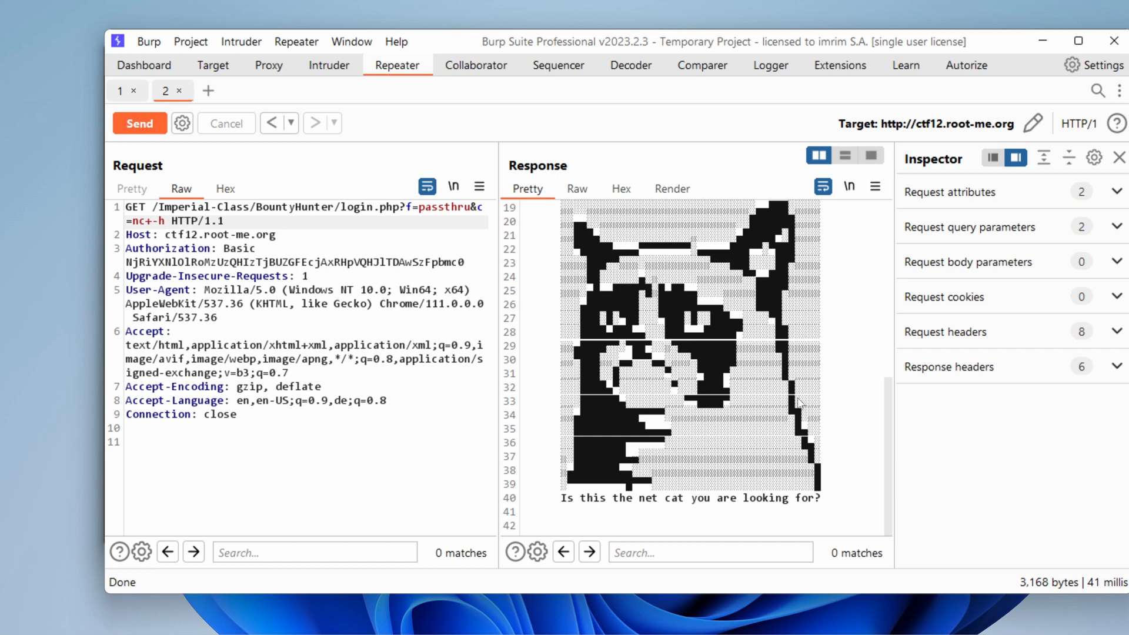
Change the c parameter from nc+-h to python and send the request.
{"action": "scroll", "scroll_direction": "down", "scroll_amount": 3}
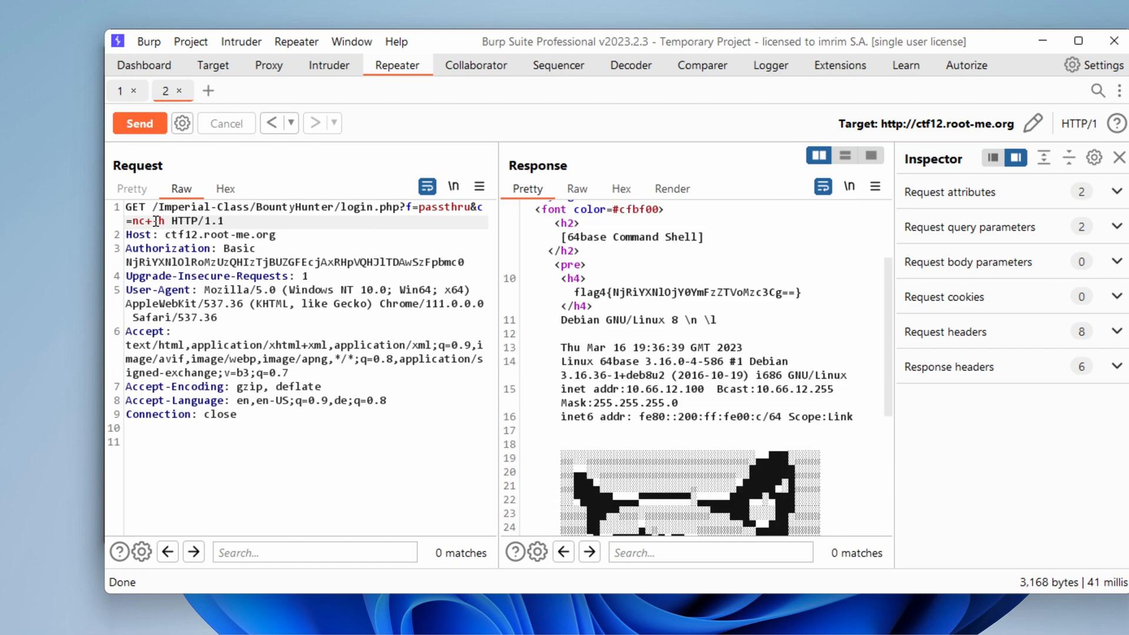
{"action": "scroll", "scroll_direction": "down", "scroll_amount": 3}
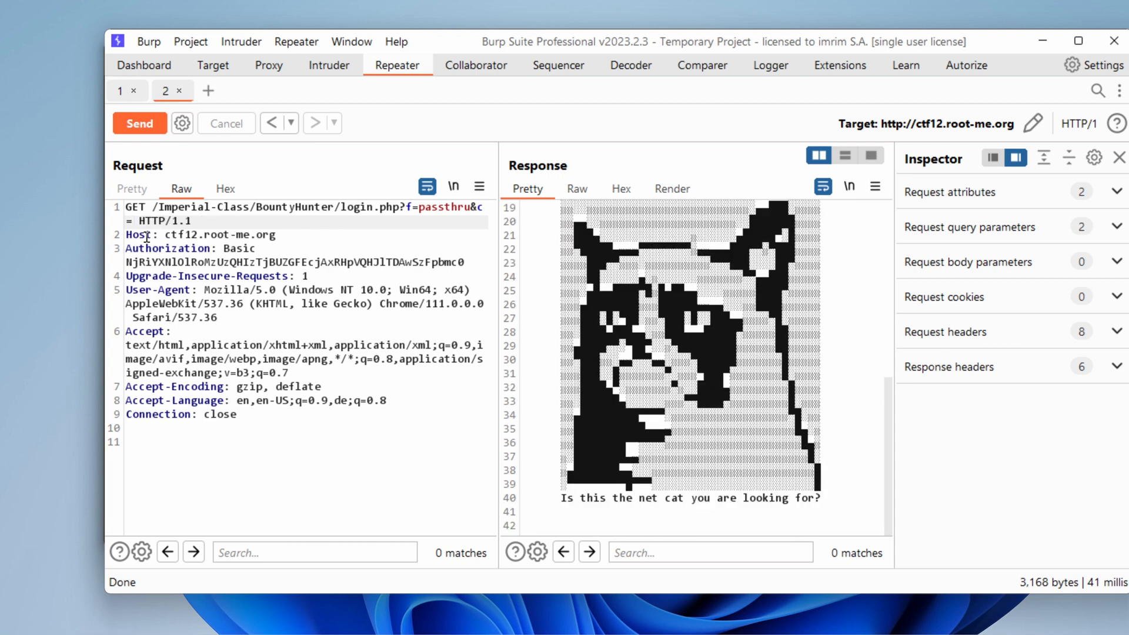
{"action": "type", "text": "py"}
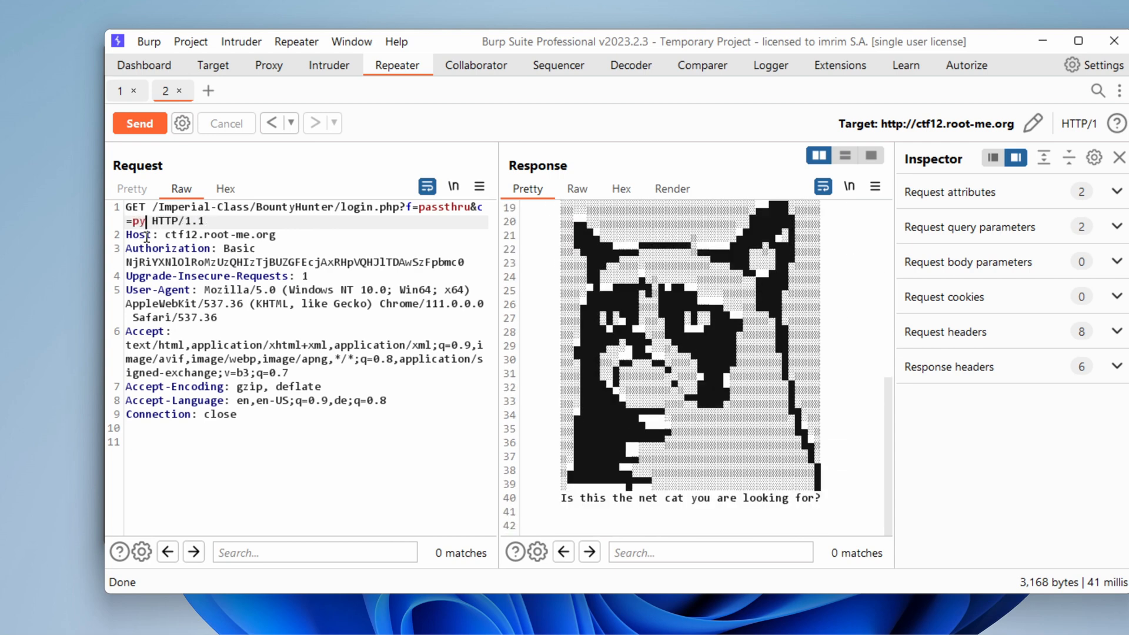
{"action": "type", "text": "thon"}
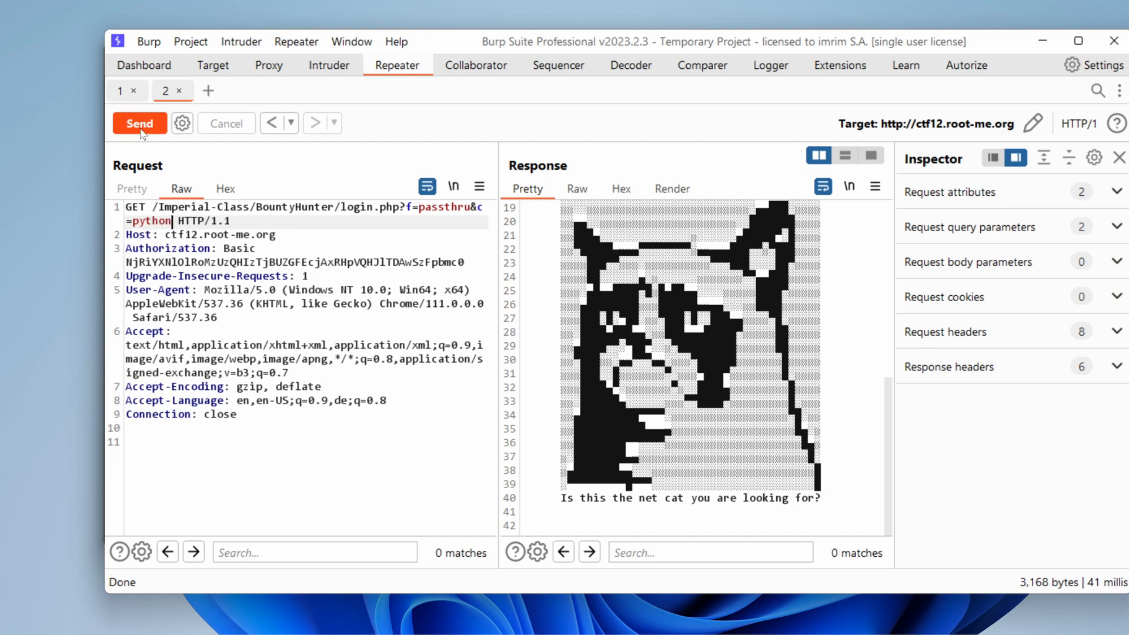
{"action": "left_click", "coordinate": [139, 123]}
{"action": "type", "text": "whic"}
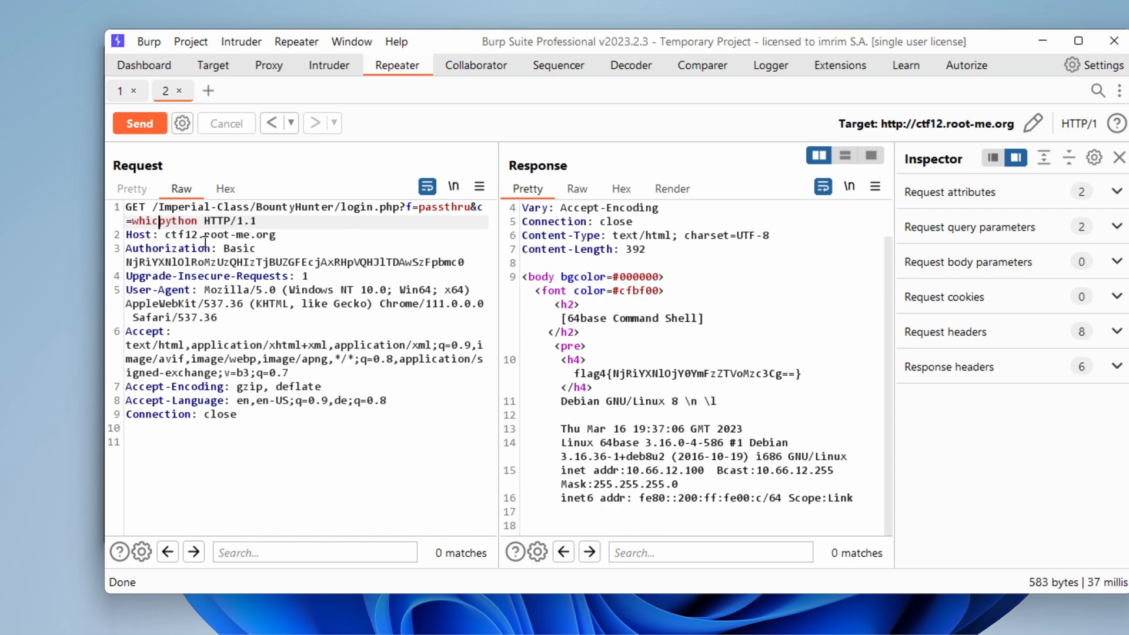
Send which+python, which+perl and bare perl probes, then inspect the Pretty response.
{"action": "type", "text": "+"}
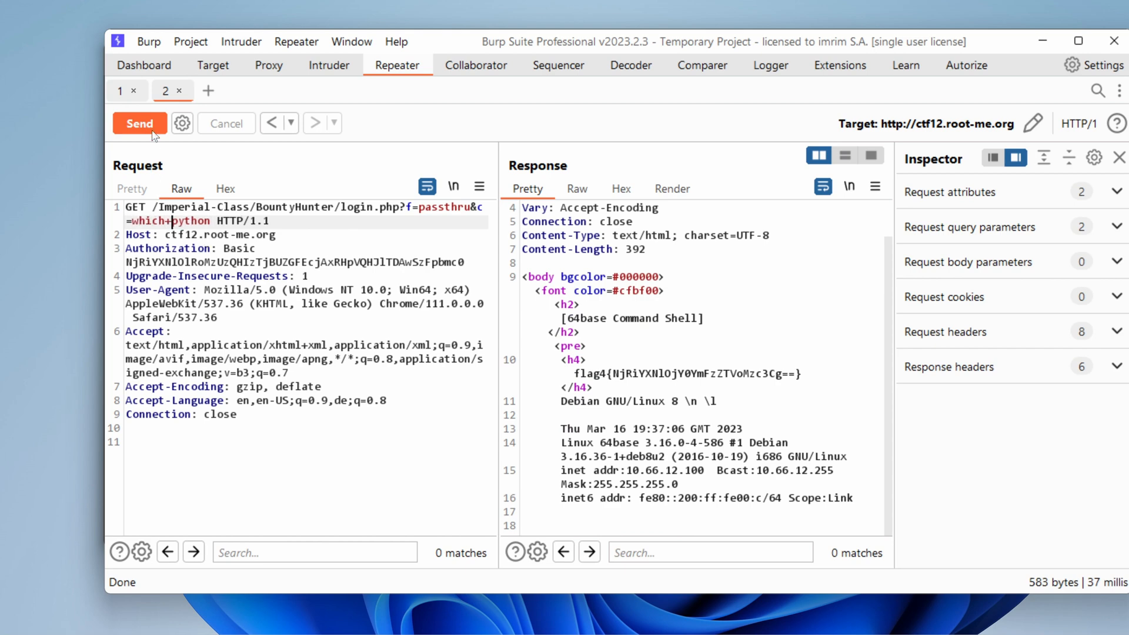
{"action": "left_click", "coordinate": [138, 123]}
{"action": "type", "text": "erl"}
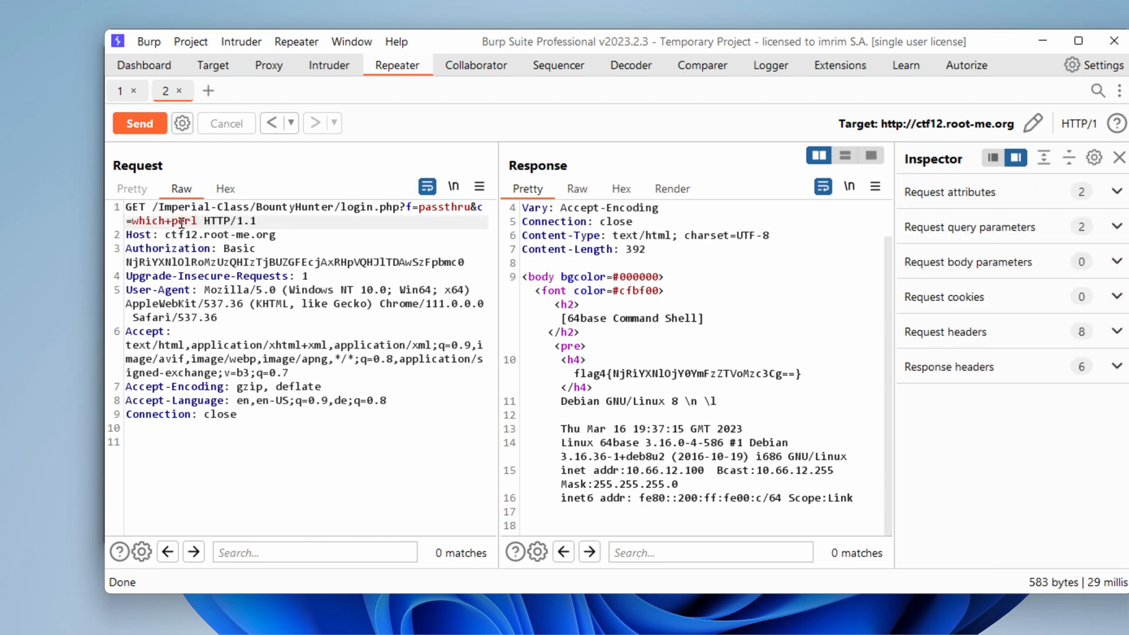
{"action": "left_click", "coordinate": [139, 123]}
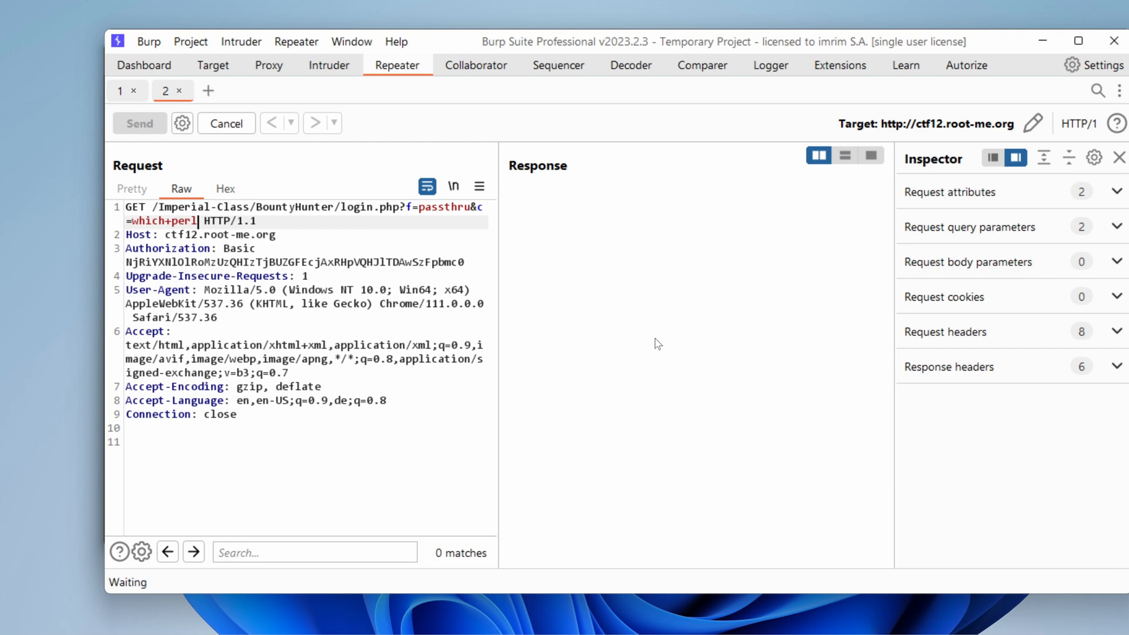
{"action": "left_click", "coordinate": [139, 123]}
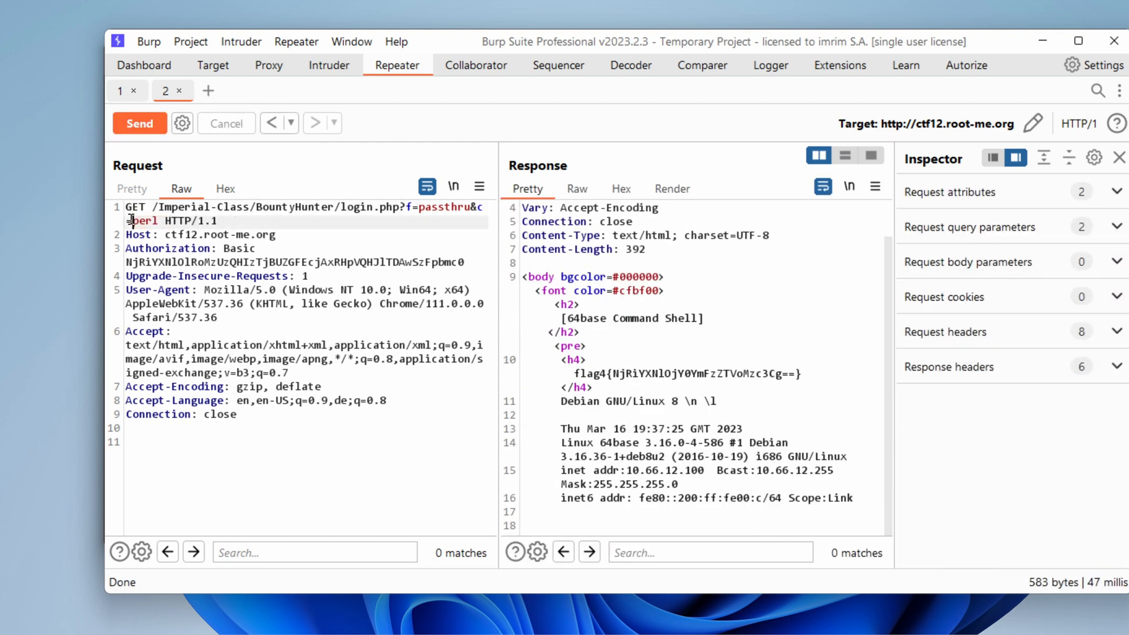
{"action": "left_click", "coordinate": [140, 123]}
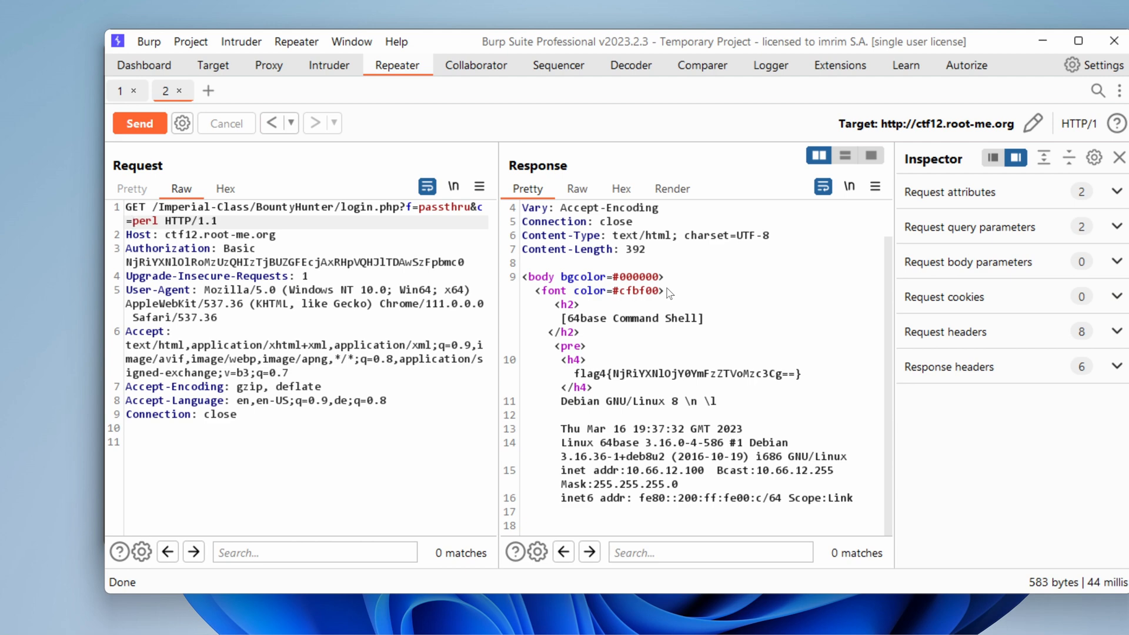
{"action": "left_click", "coordinate": [131, 221]}
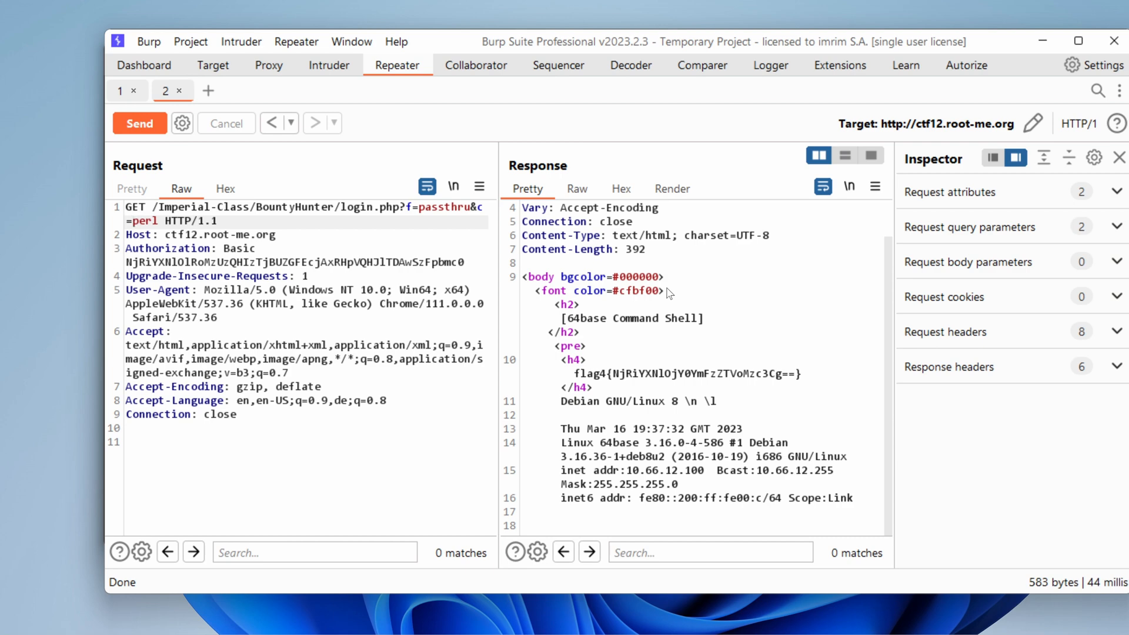
{"action": "mouse_move", "coordinate": [682, 164]}
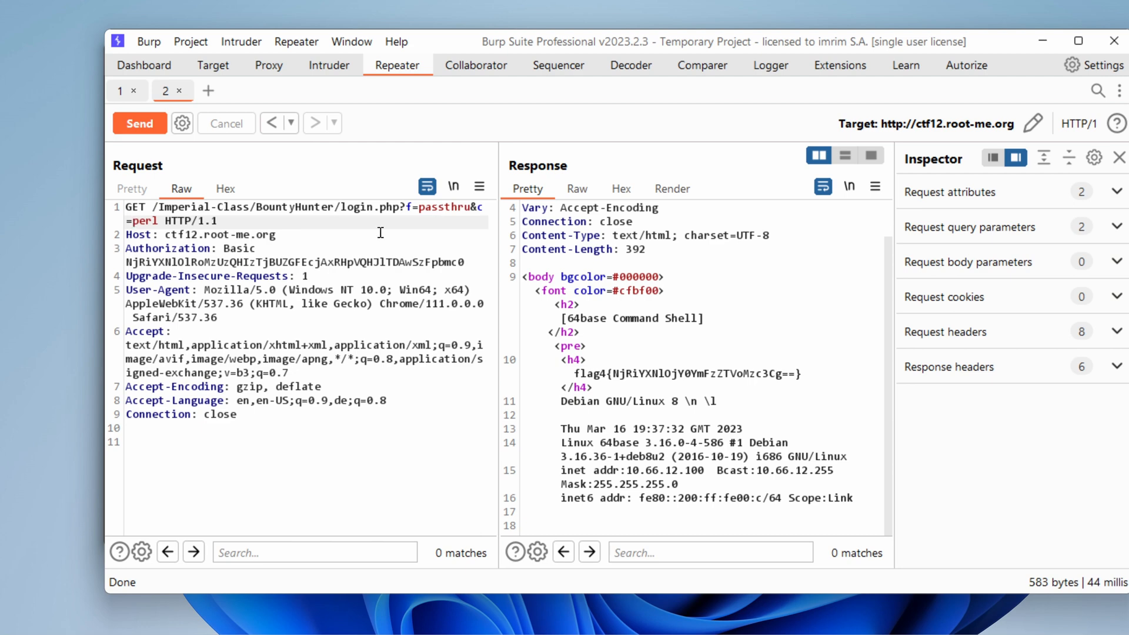
{"action": "mouse_move", "coordinate": [367, 234]}
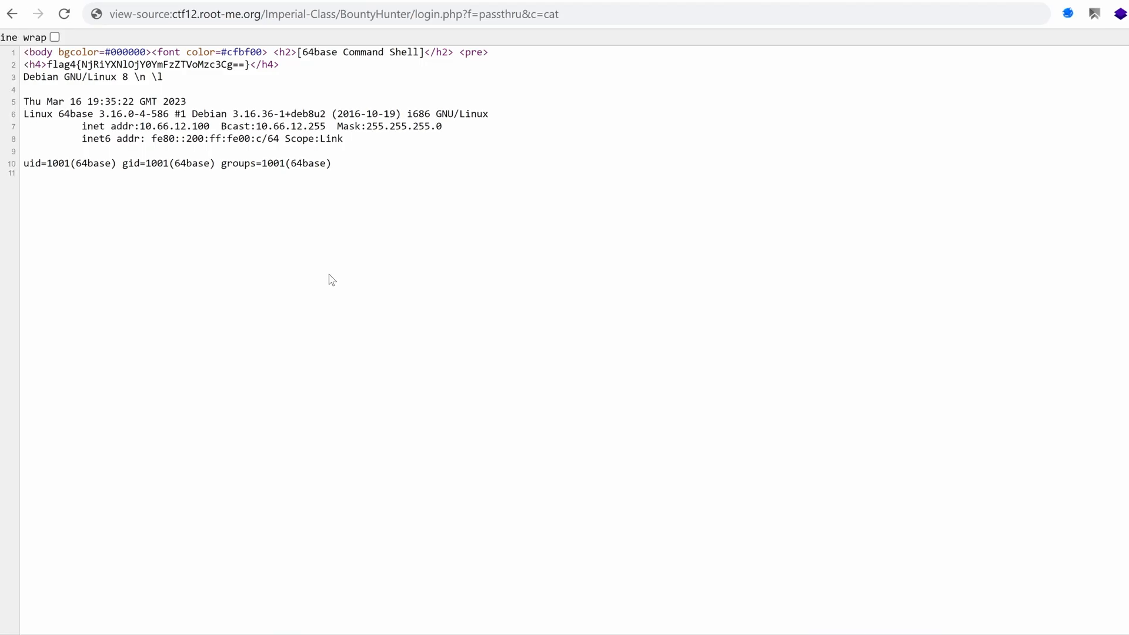
{"action": "mouse_move", "coordinate": [738, 338]}
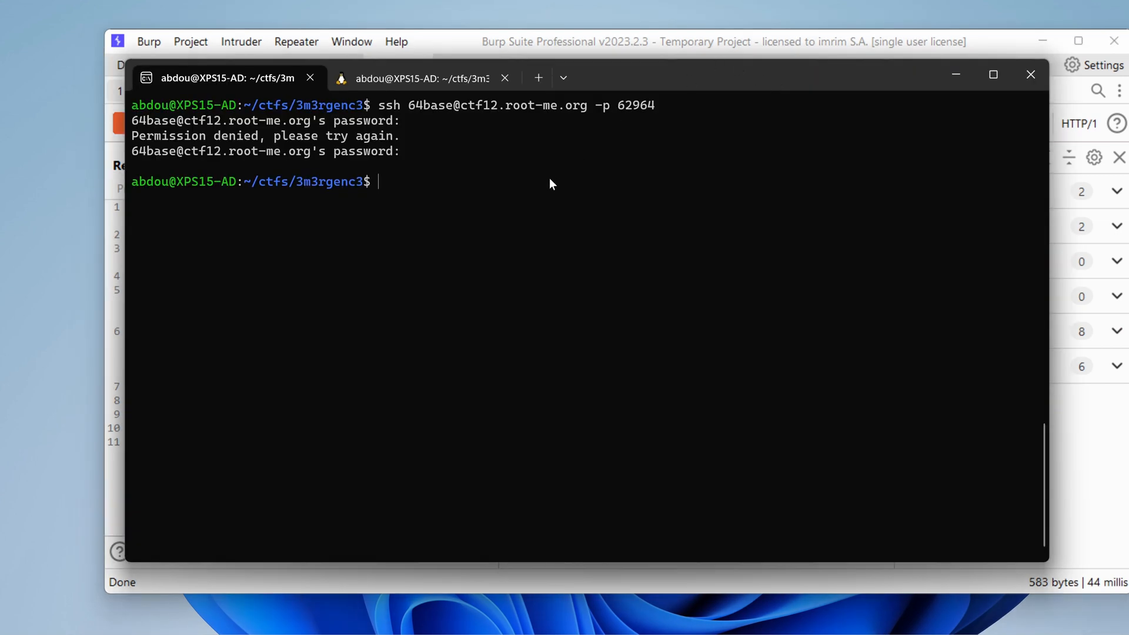
List flags.txt, then copy the base64 encoding of 64base5h377.
{"action": "type", "text": "cat"}
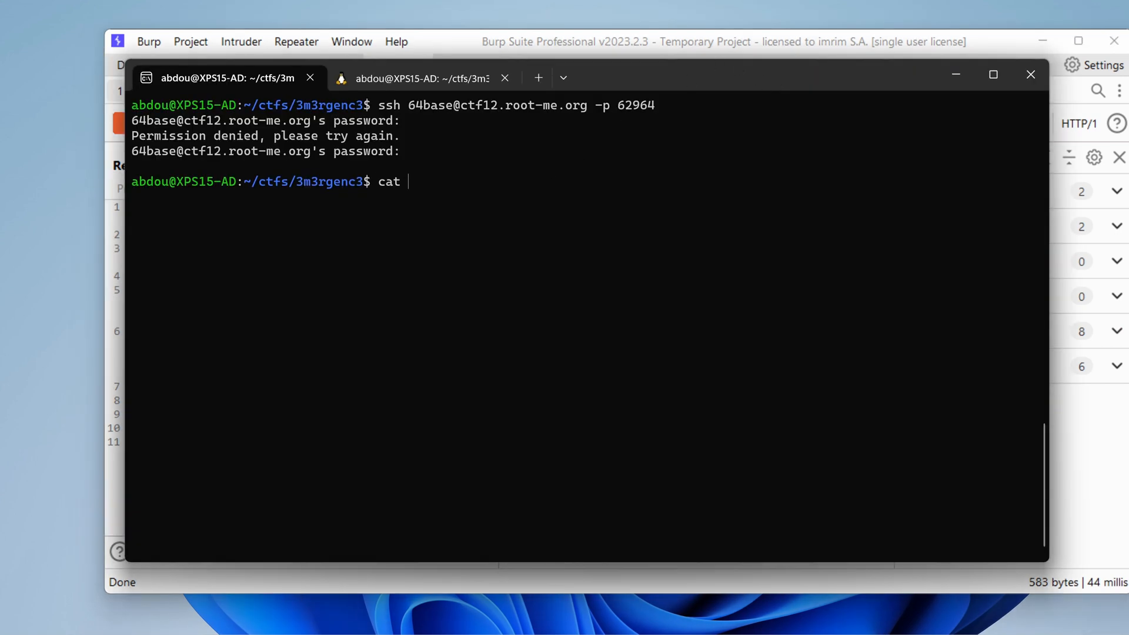
{"action": "type", "text": "flags.txt"}
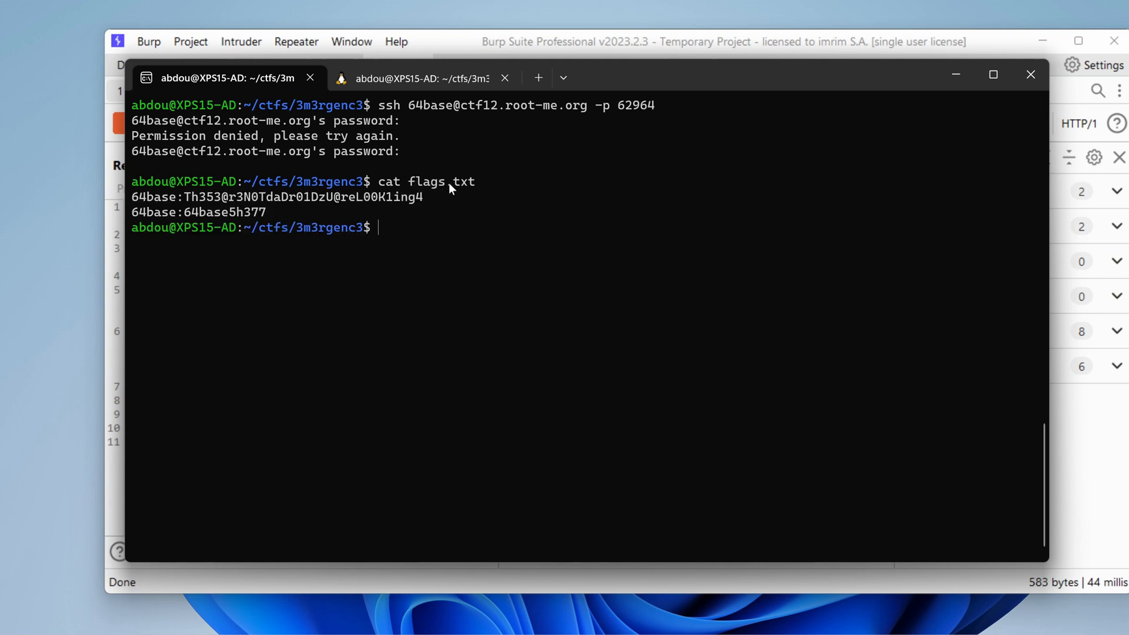
{"action": "mouse_move", "coordinate": [432, 286]}
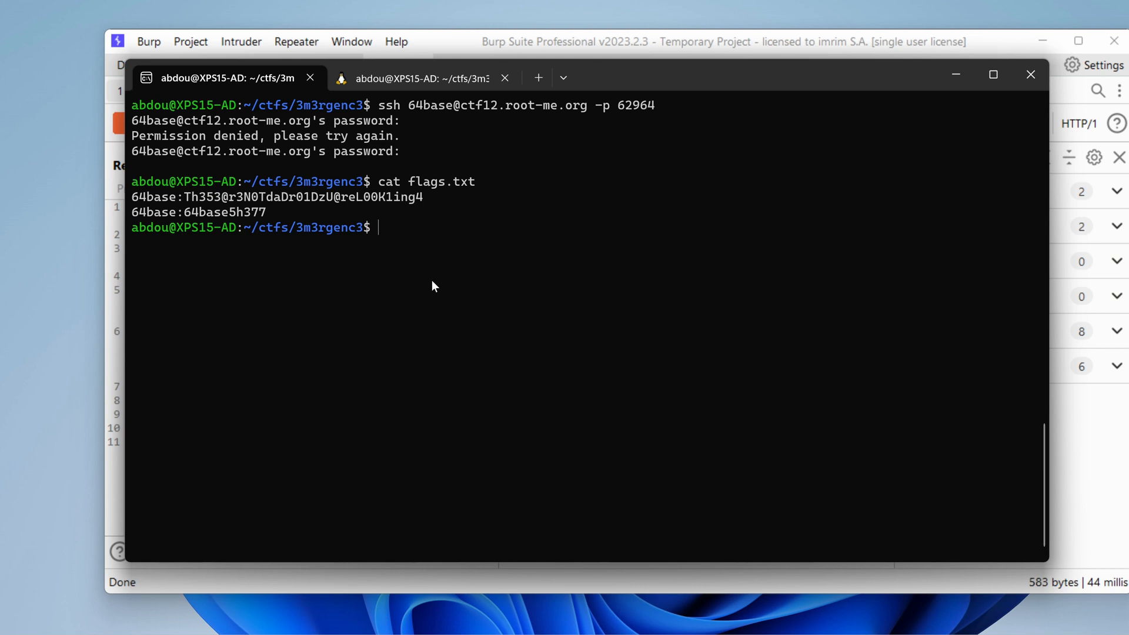
{"action": "type", "text": "echo"}
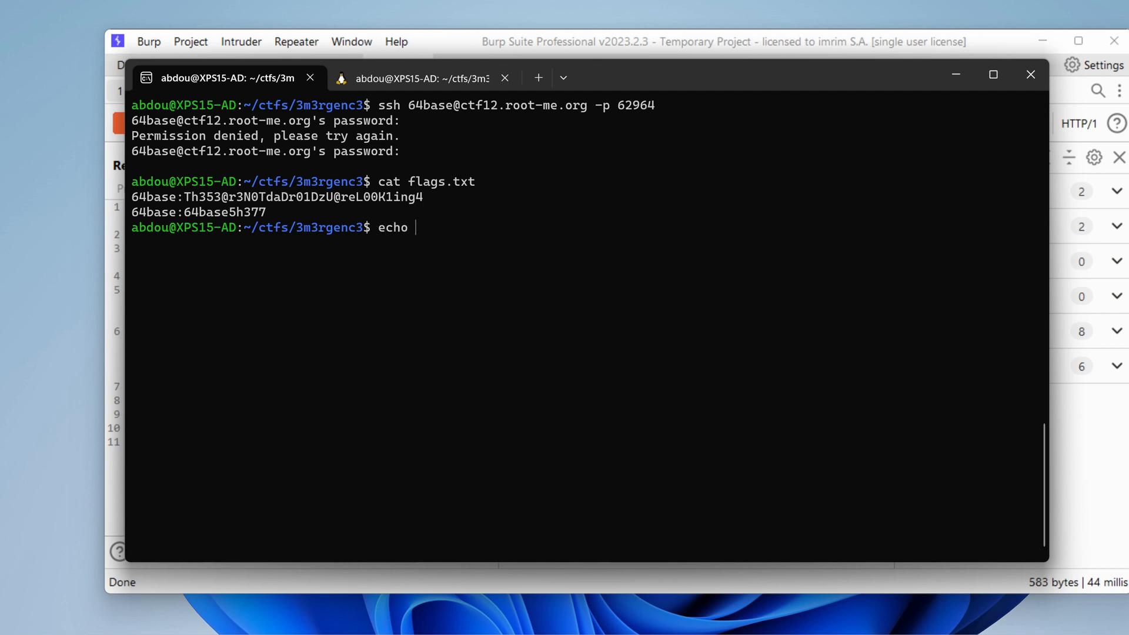
{"action": "type", "text": "64base5h377 | base64"}
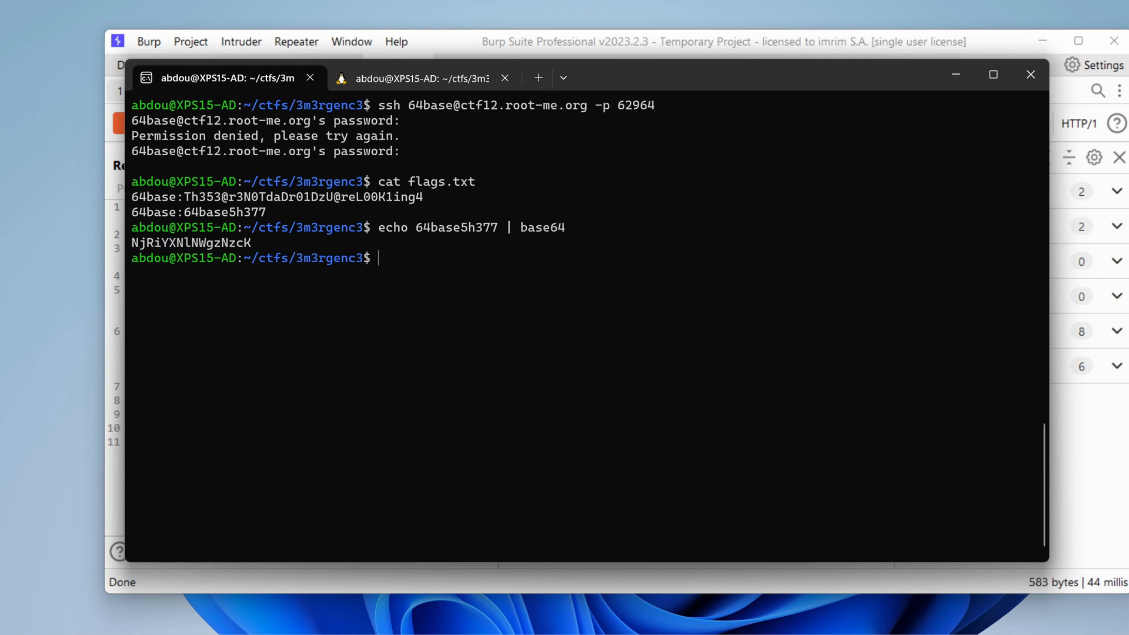
{"action": "left_click_drag", "start_coordinate": [132, 243], "coordinate": [250, 243]}
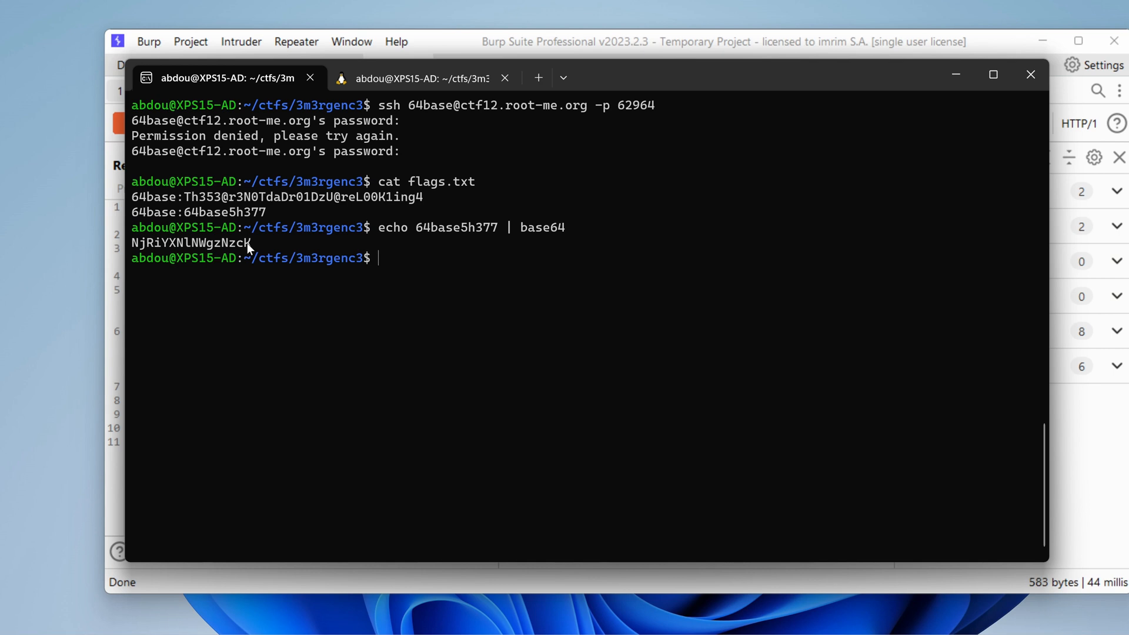
{"action": "key", "text": "Ctrl+r"}
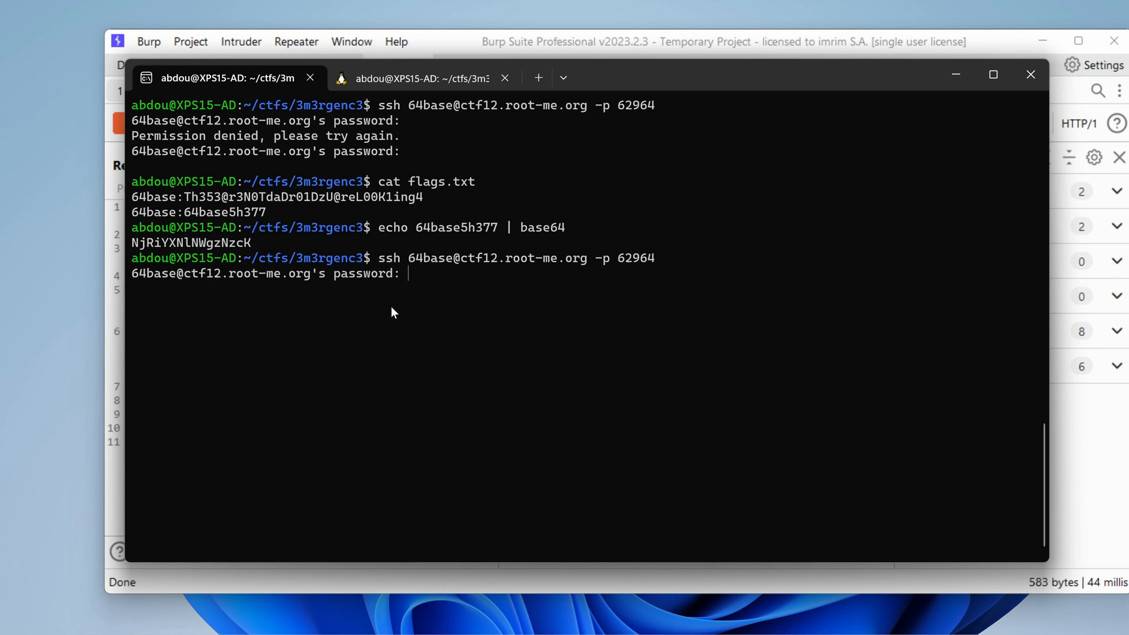
{"action": "mouse_move", "coordinate": [418, 334]}
{"action": "type", "text": "id"}
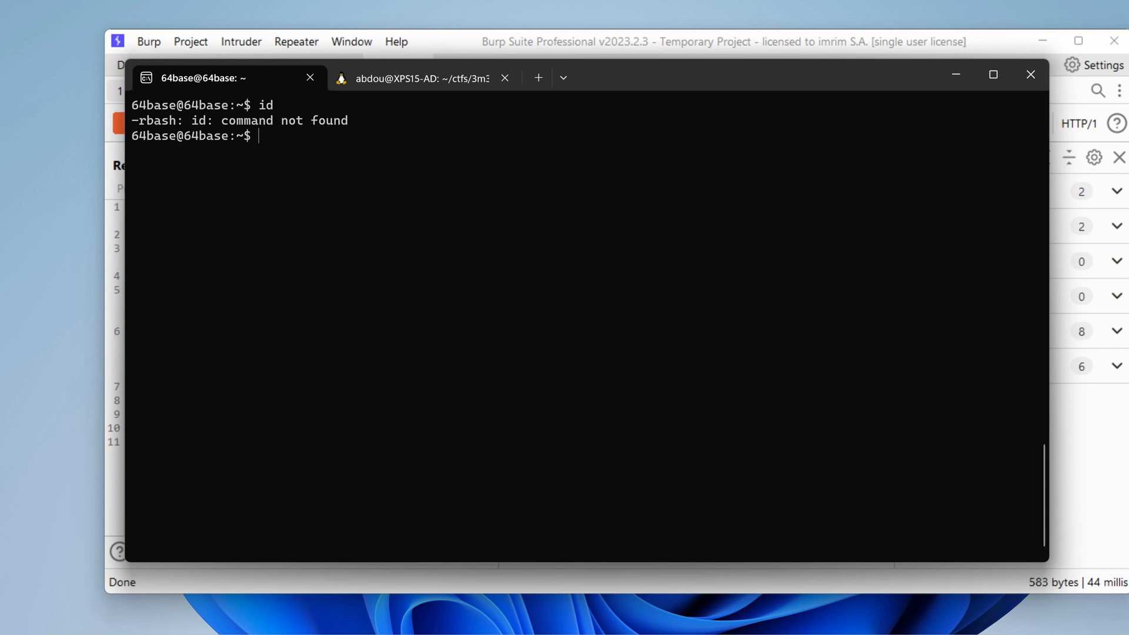
Type env in the restricted rbash shell after id is rejected.
{"action": "type", "text": "env"}
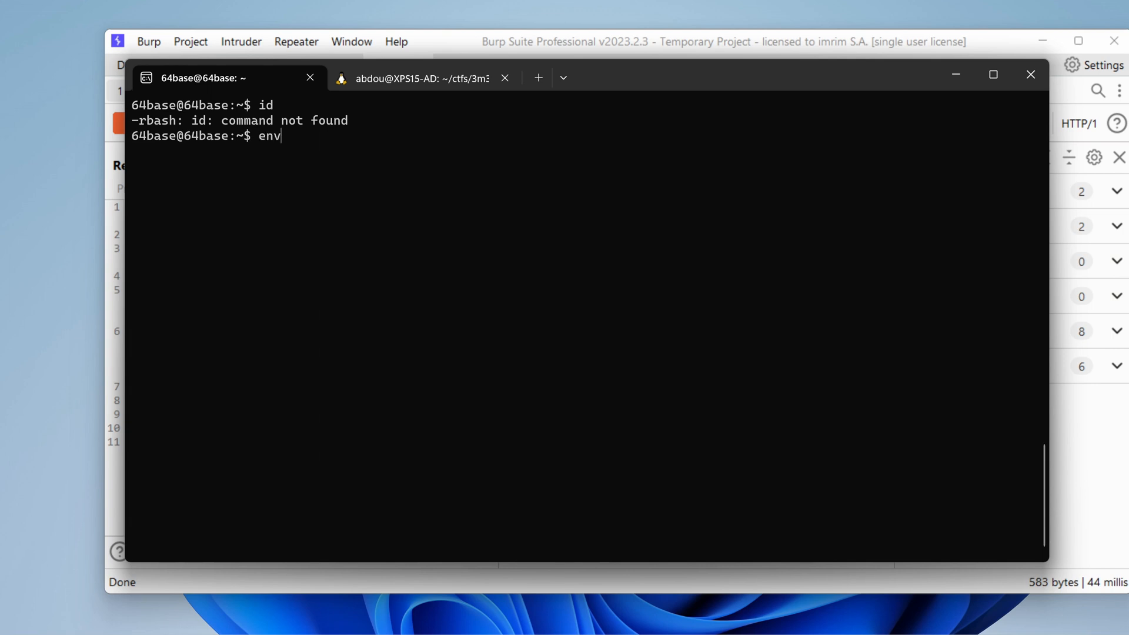